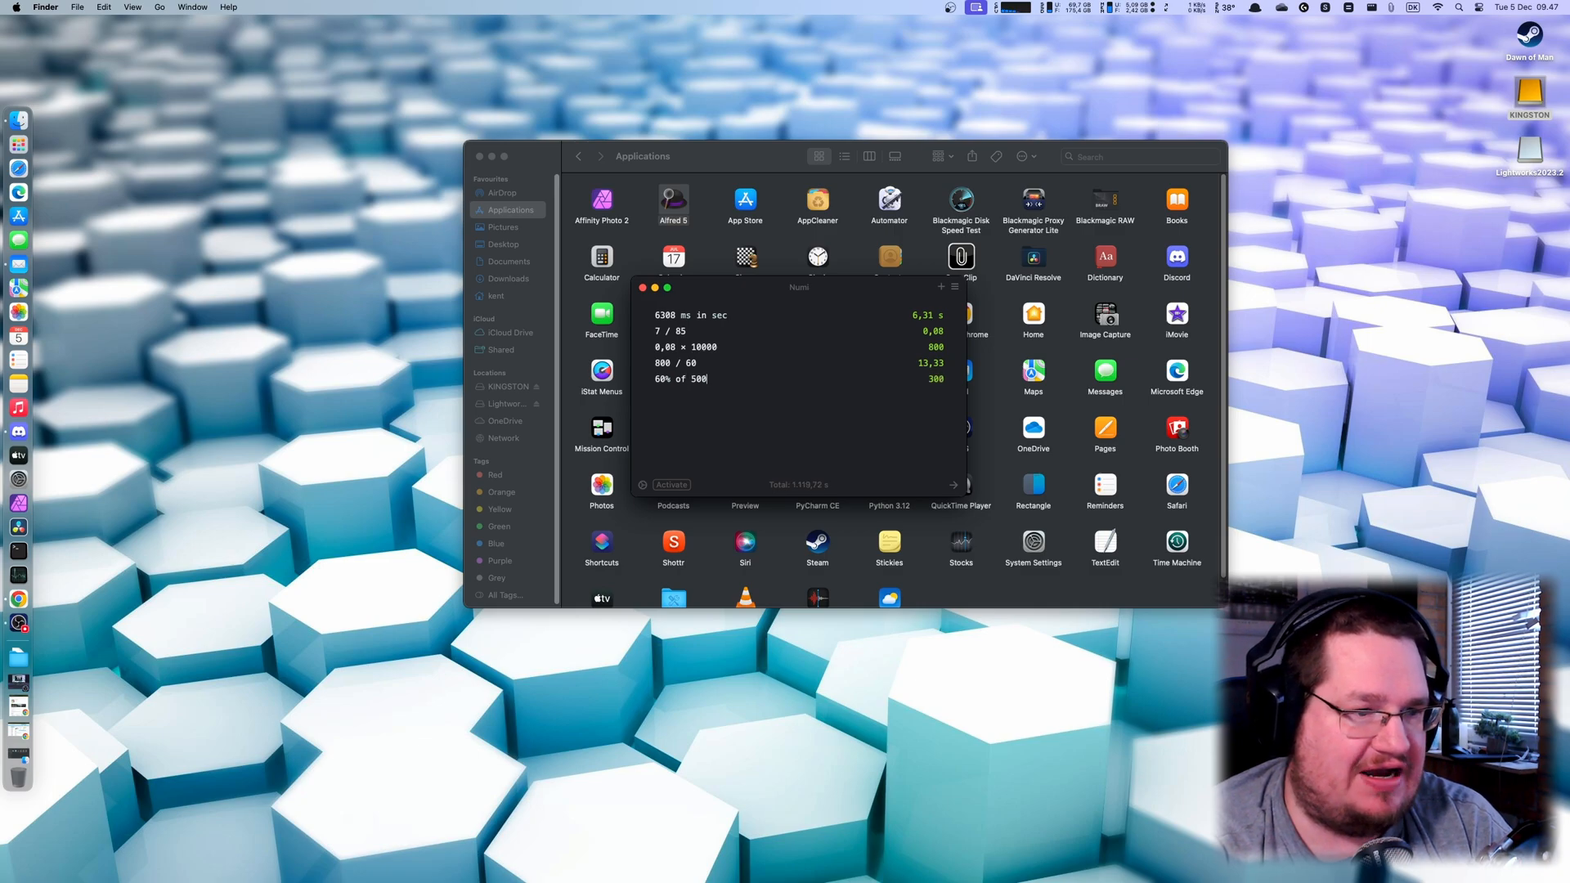
Append 'usd' to the percentage line, then replace it with '60 dkk in EUR' (€ 8,05).
type("usd")
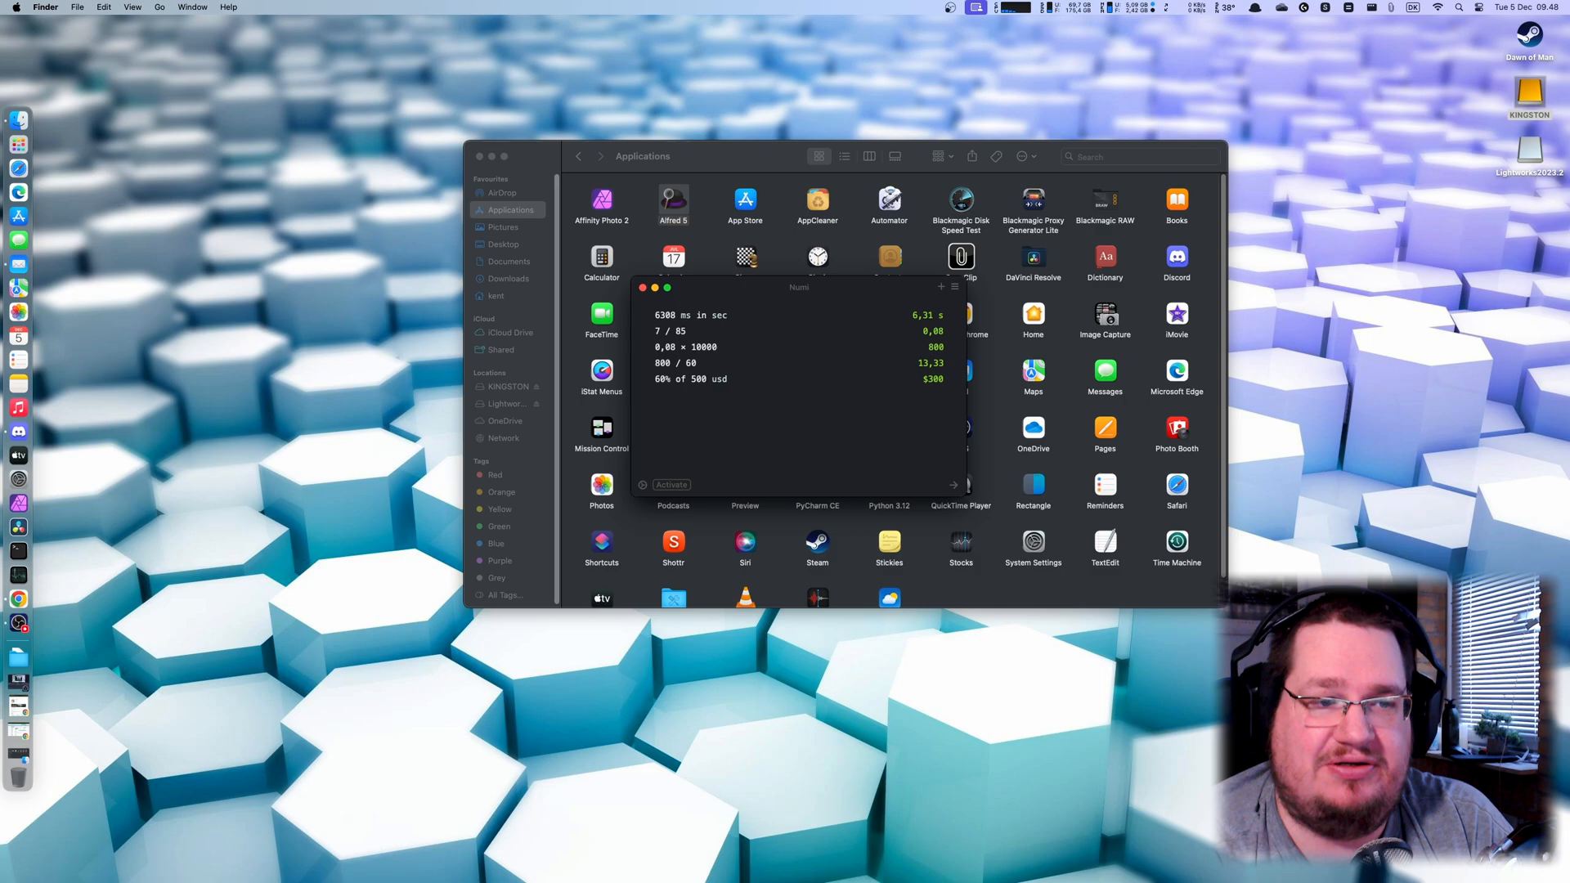
type("60")
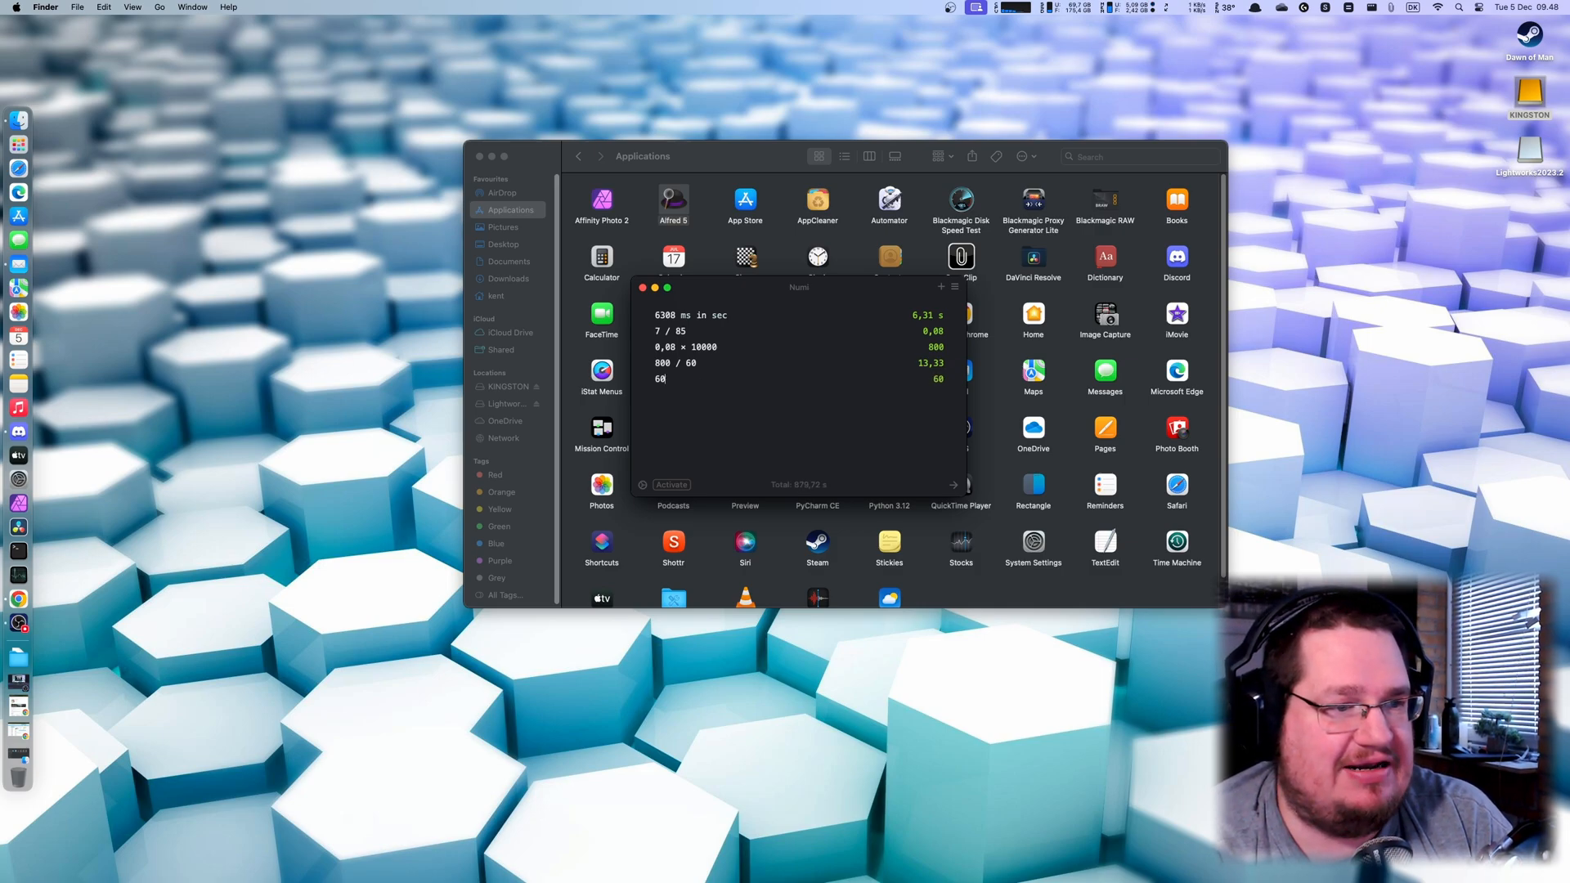
type("dkk")
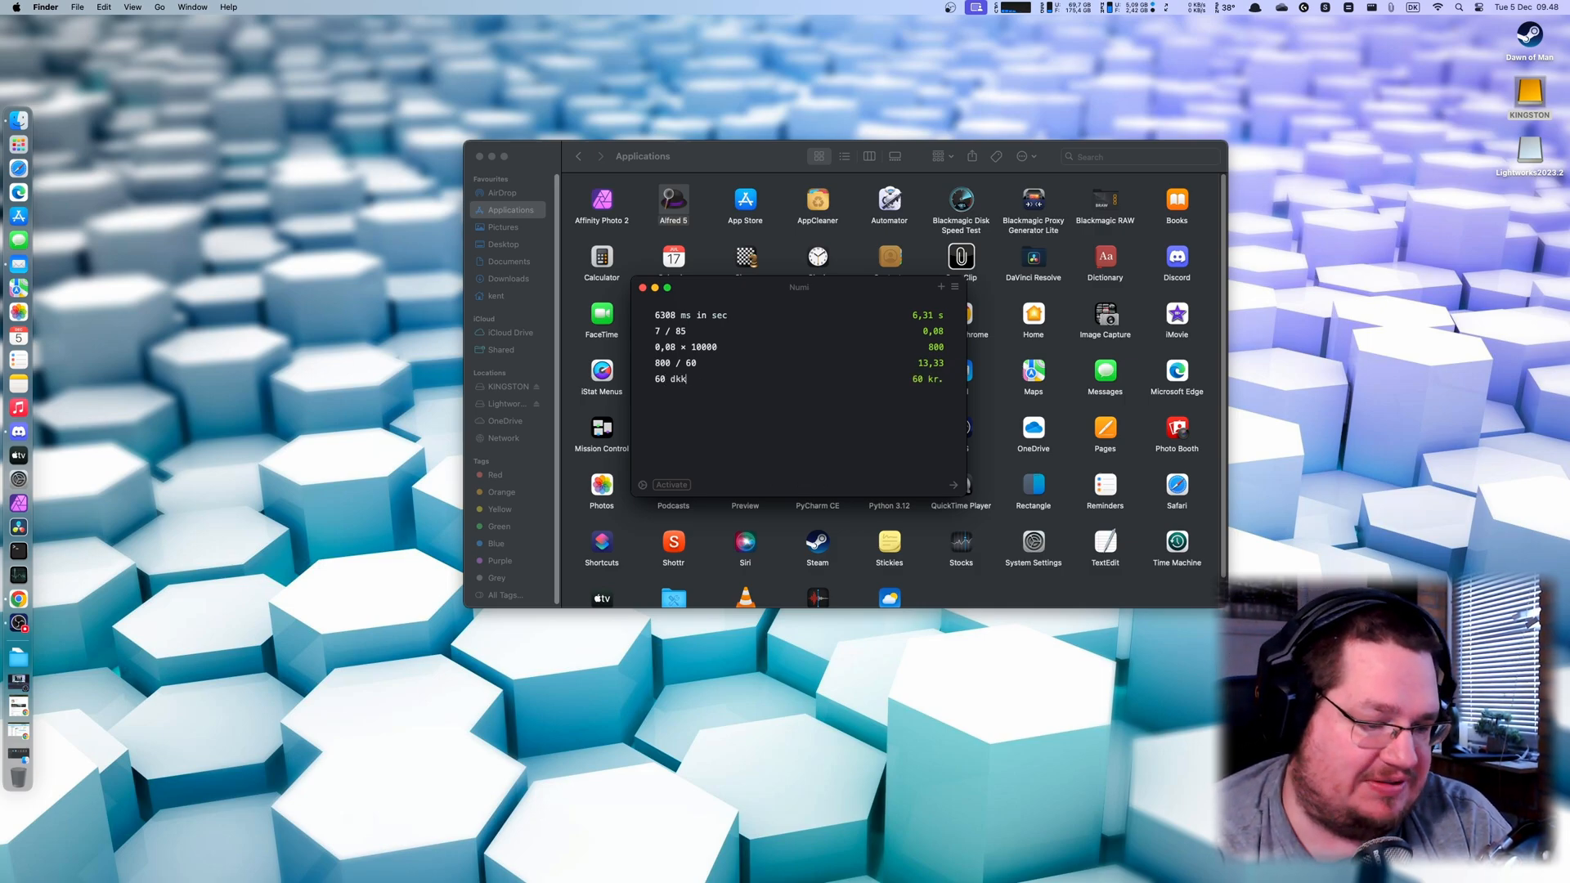
type("in")
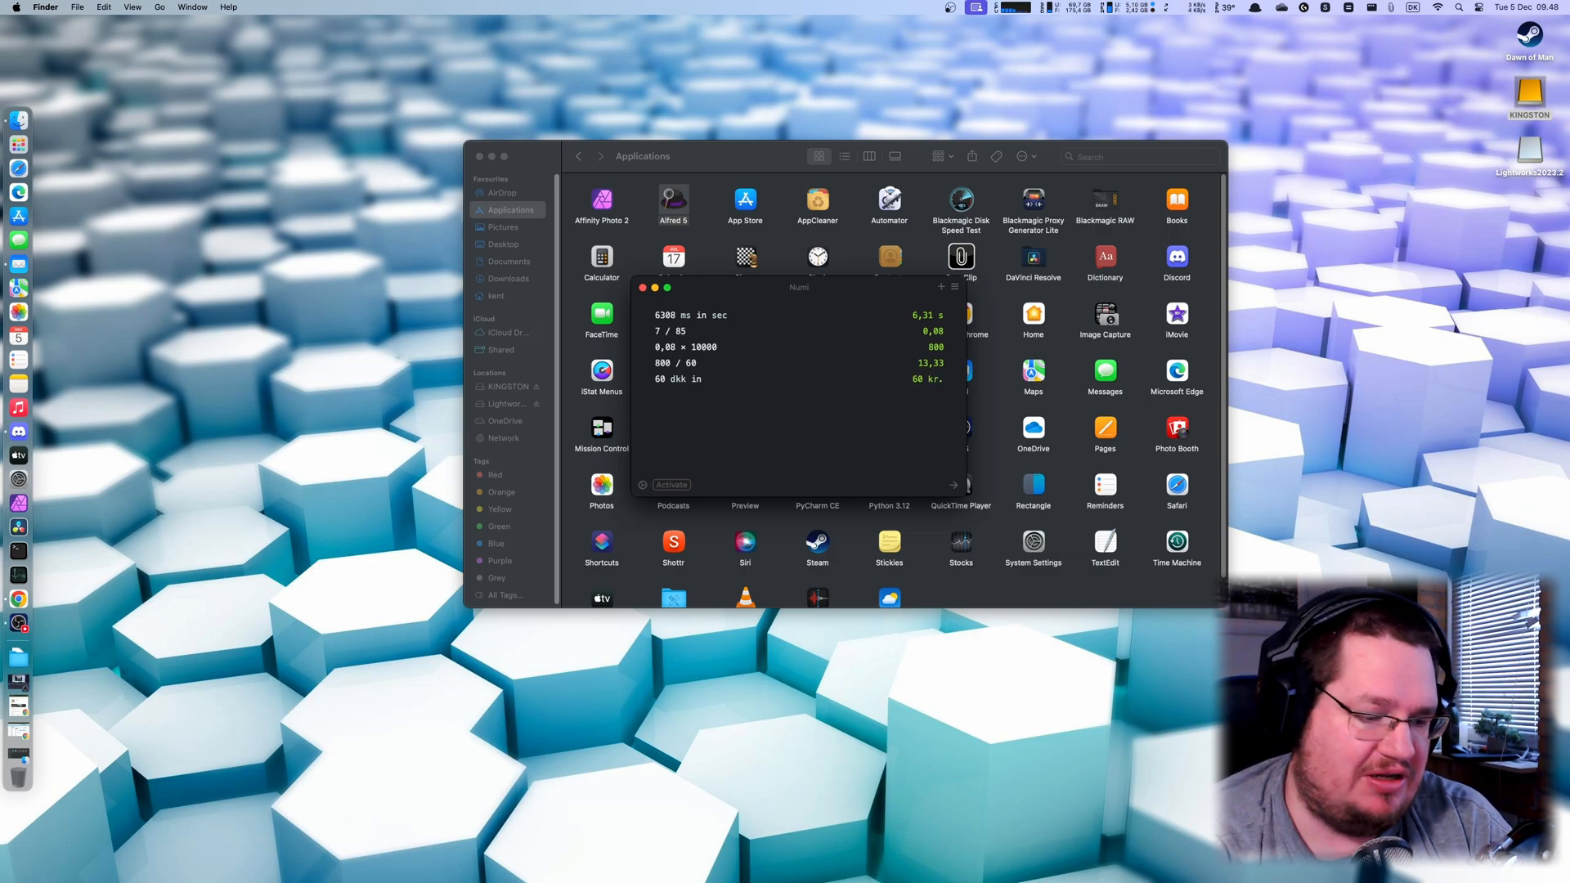
type("EUR")
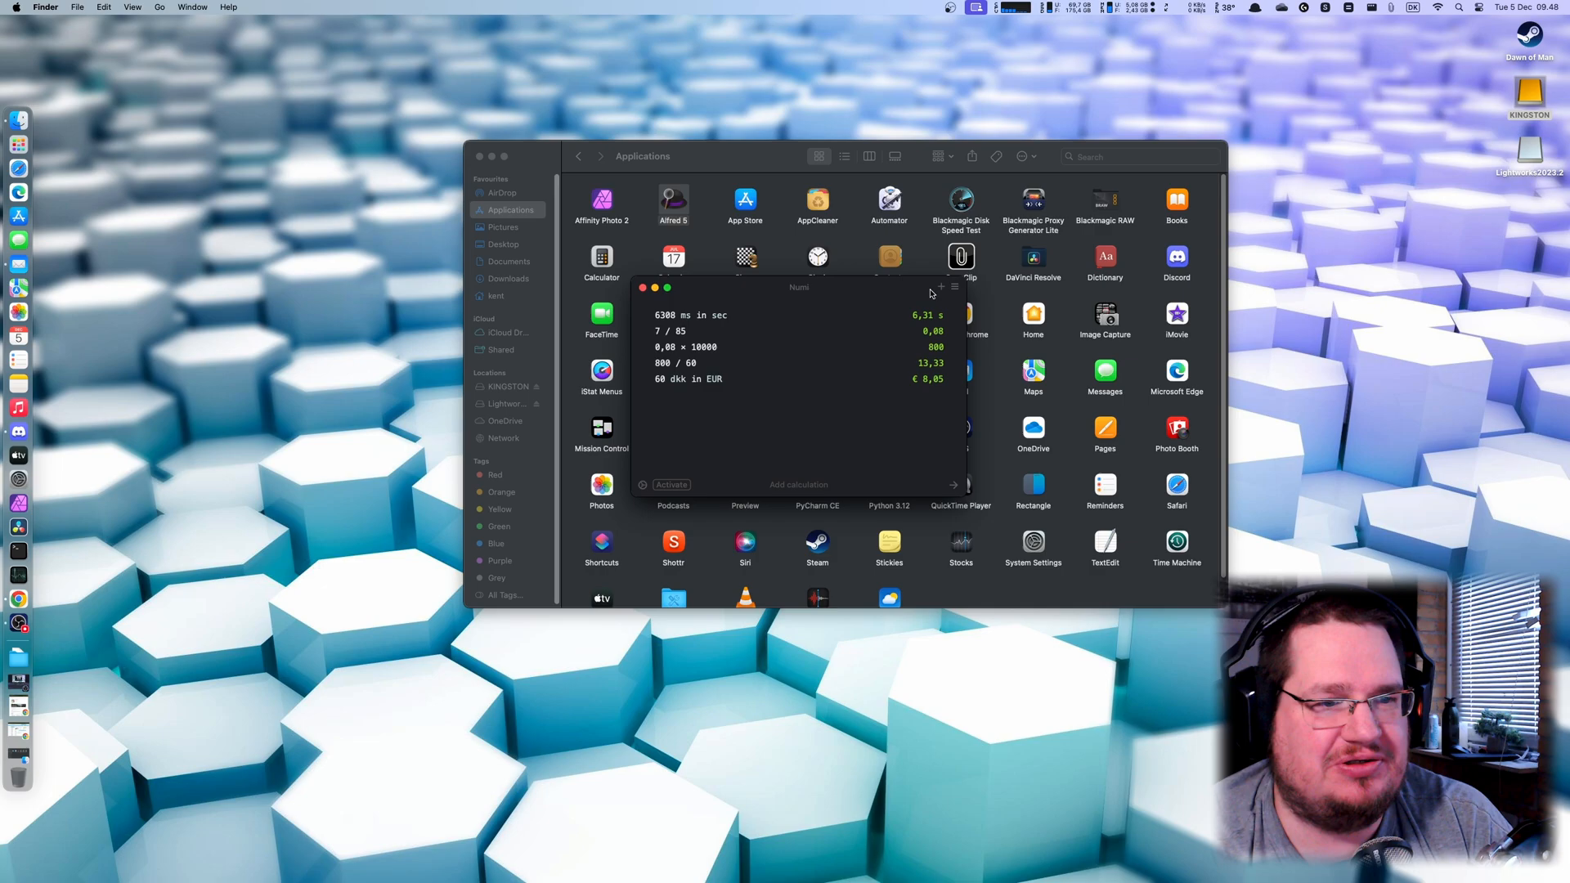
Open Numi Preferences and the Activate prompt, which leads to the Numi website.
left_click(643, 485)
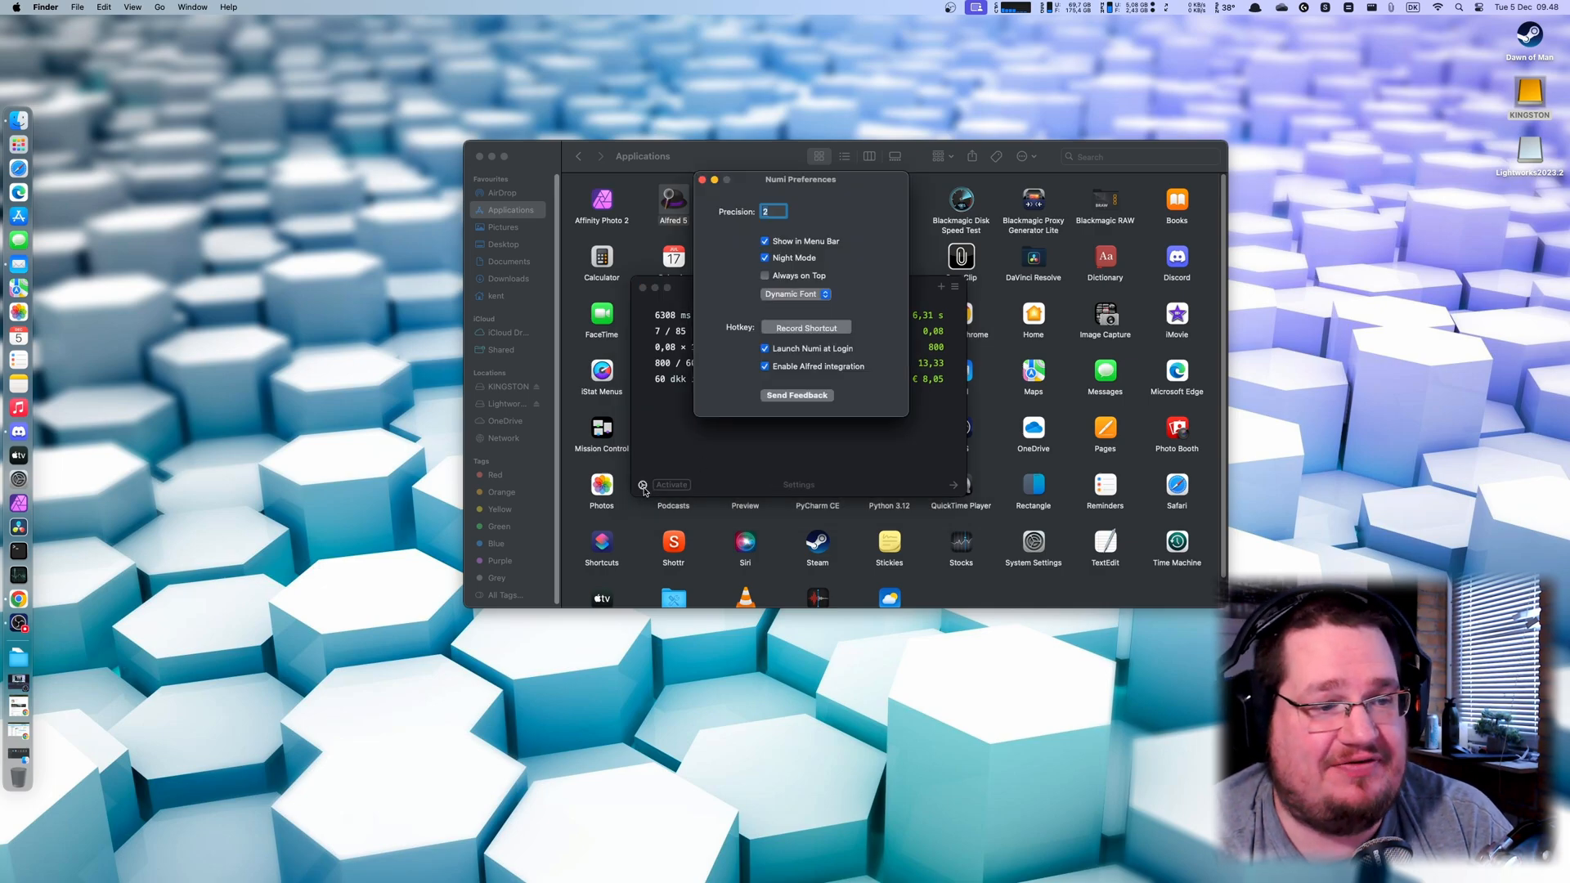
mouse_move(768, 447)
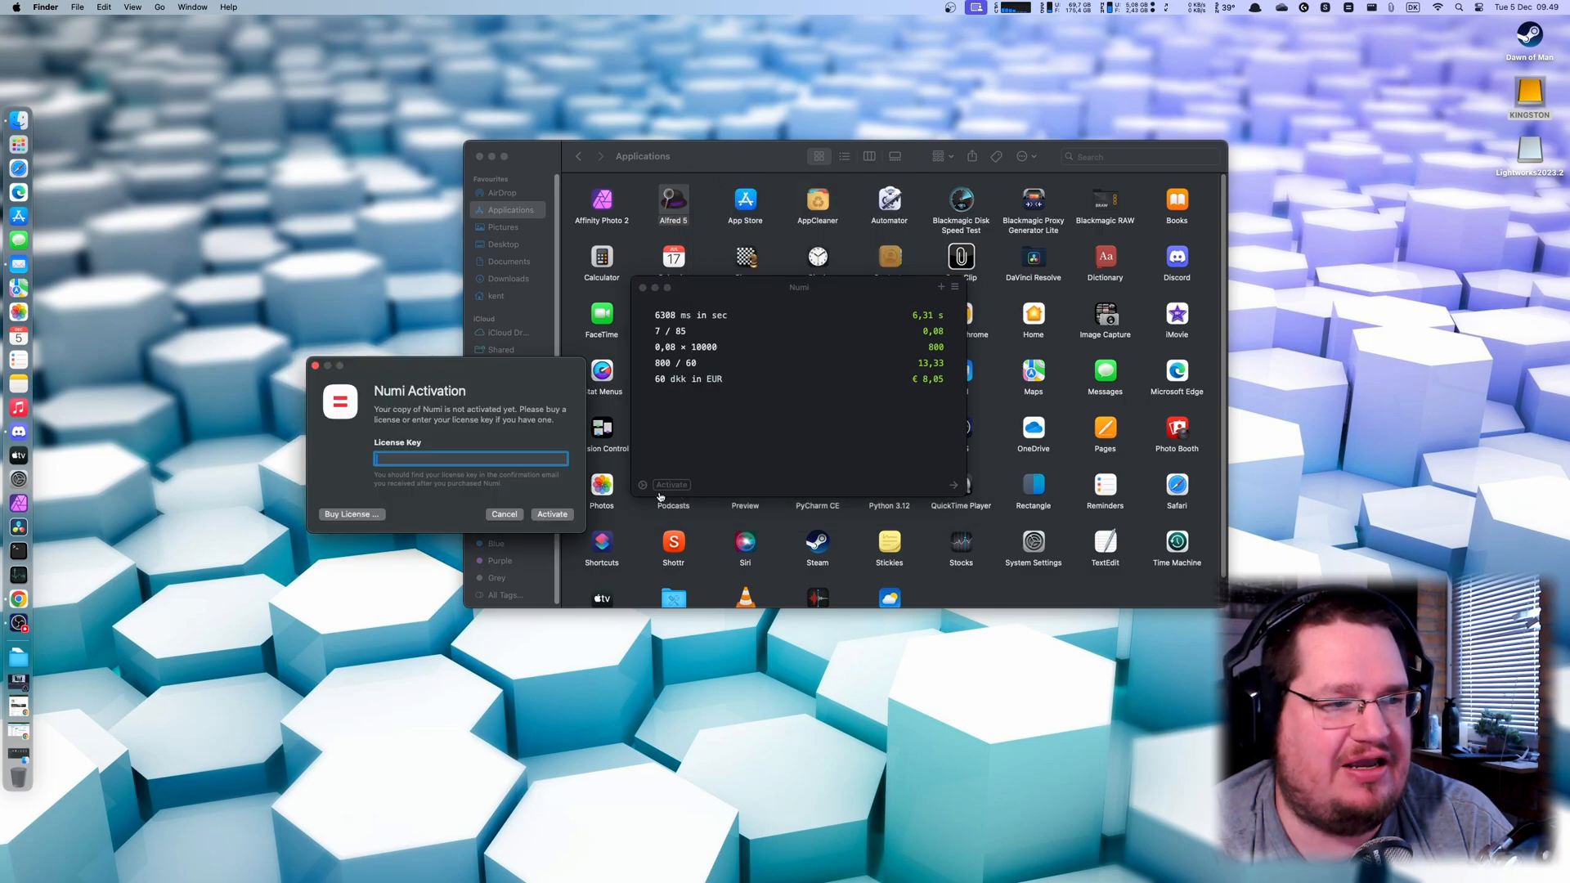
left_click(349, 513)
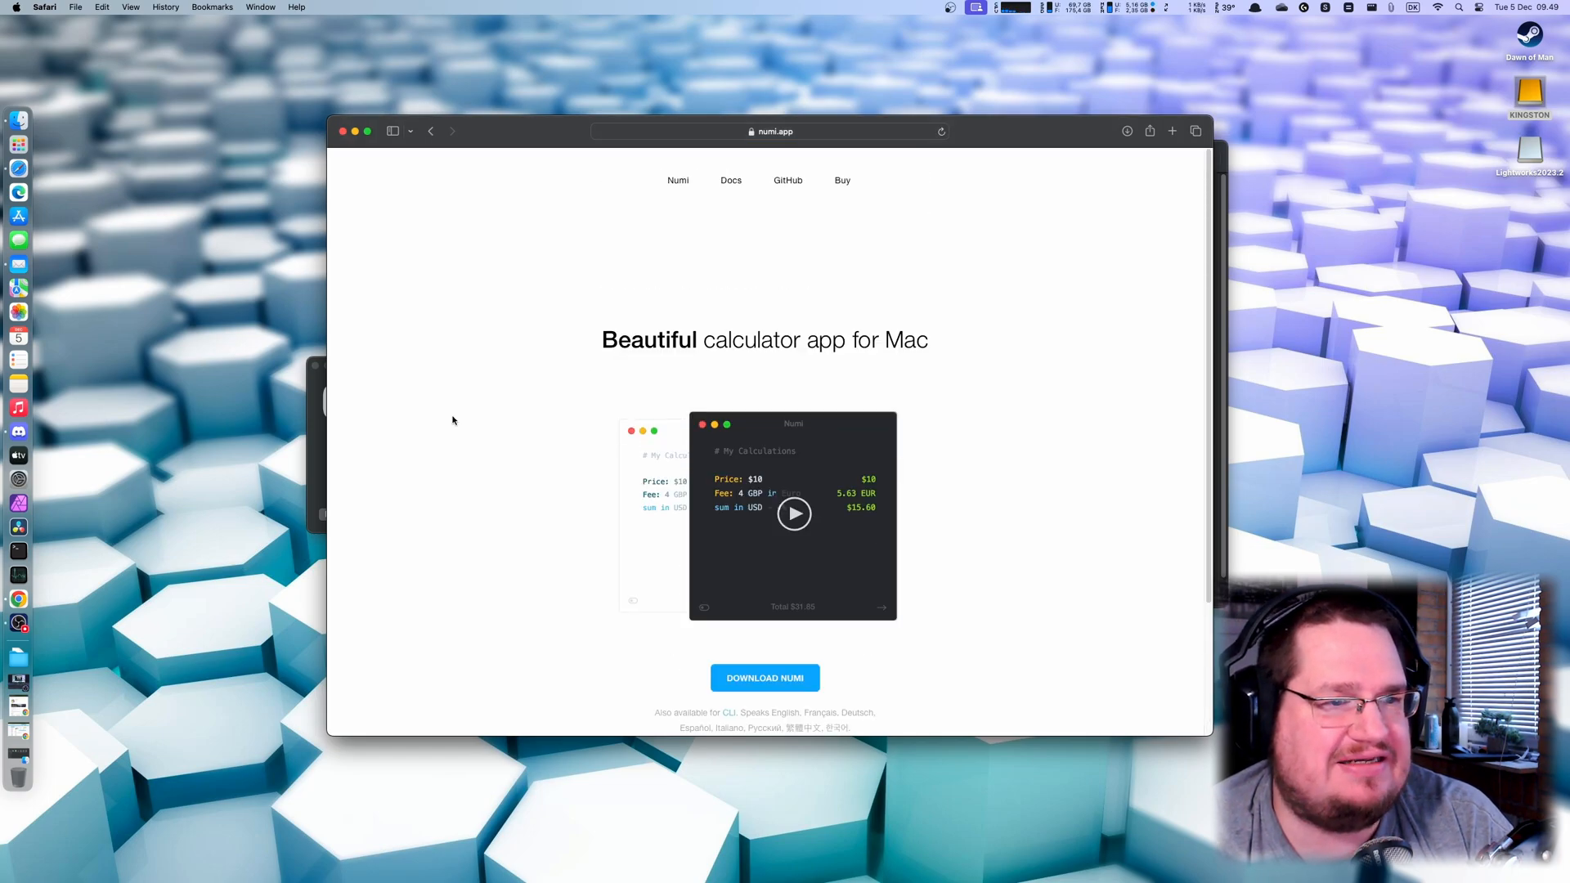
mouse_move(700, 217)
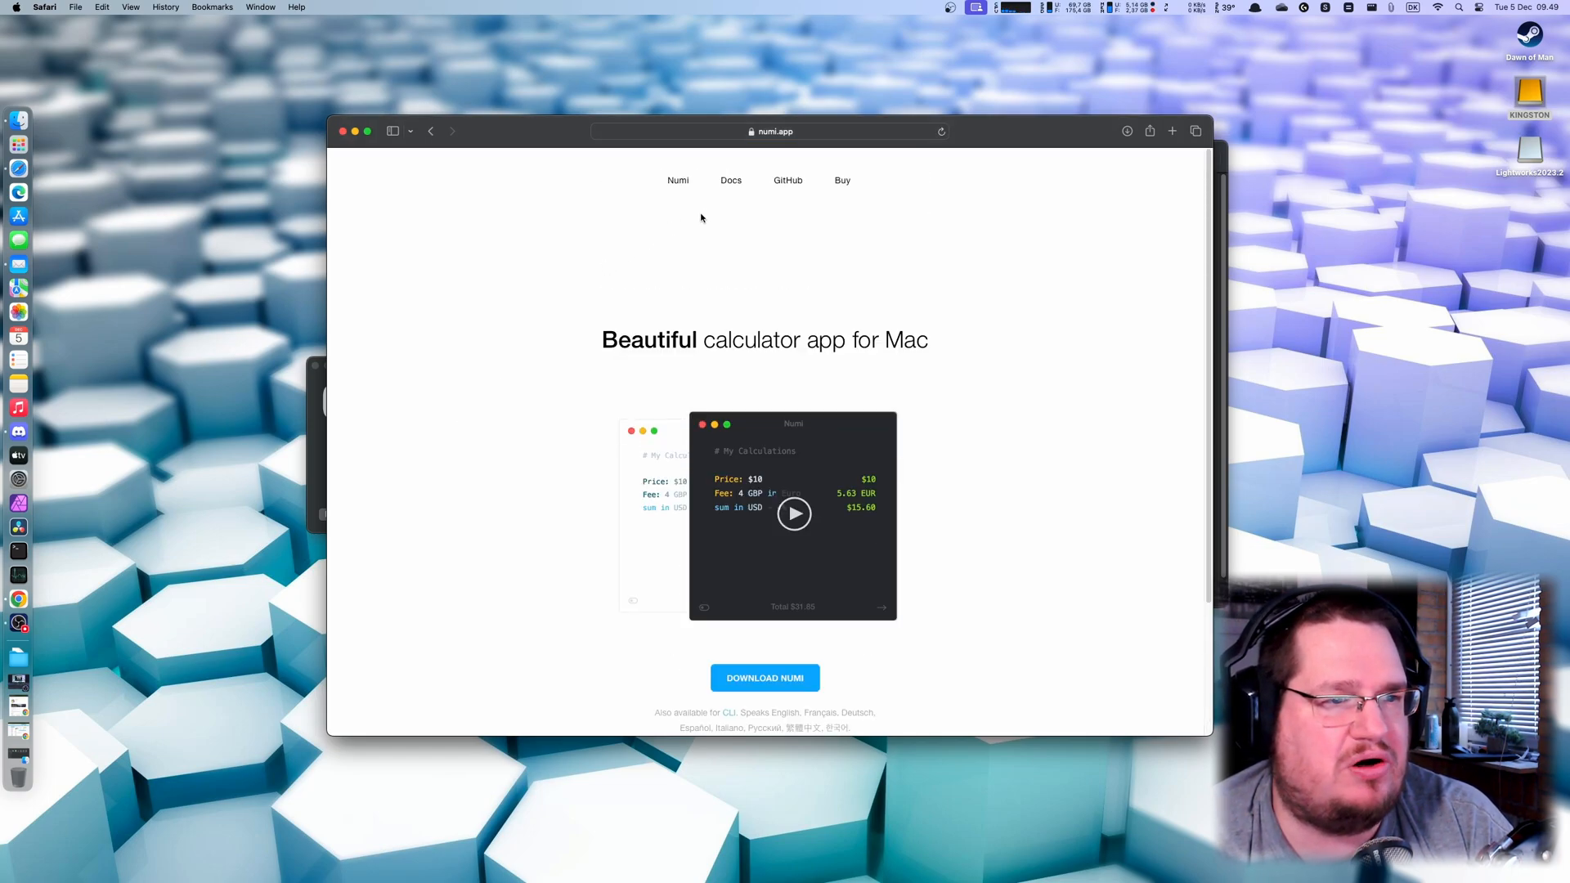
Open Docs on numi.app and scroll the GitHub wiki to Variables and Constants.
left_click(786, 179)
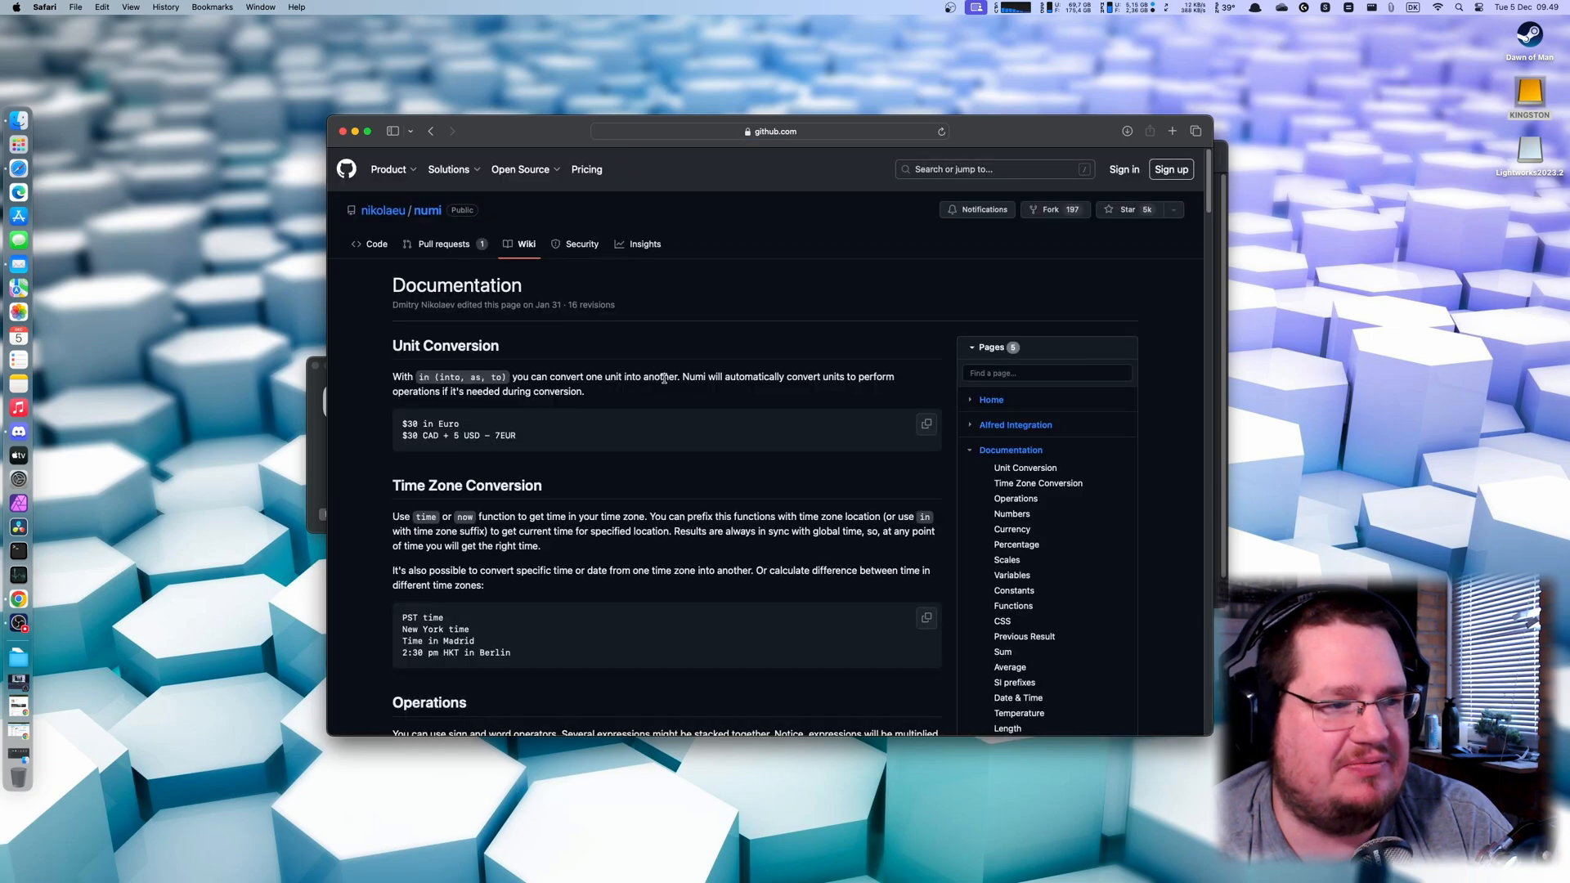
scroll("down", 3)
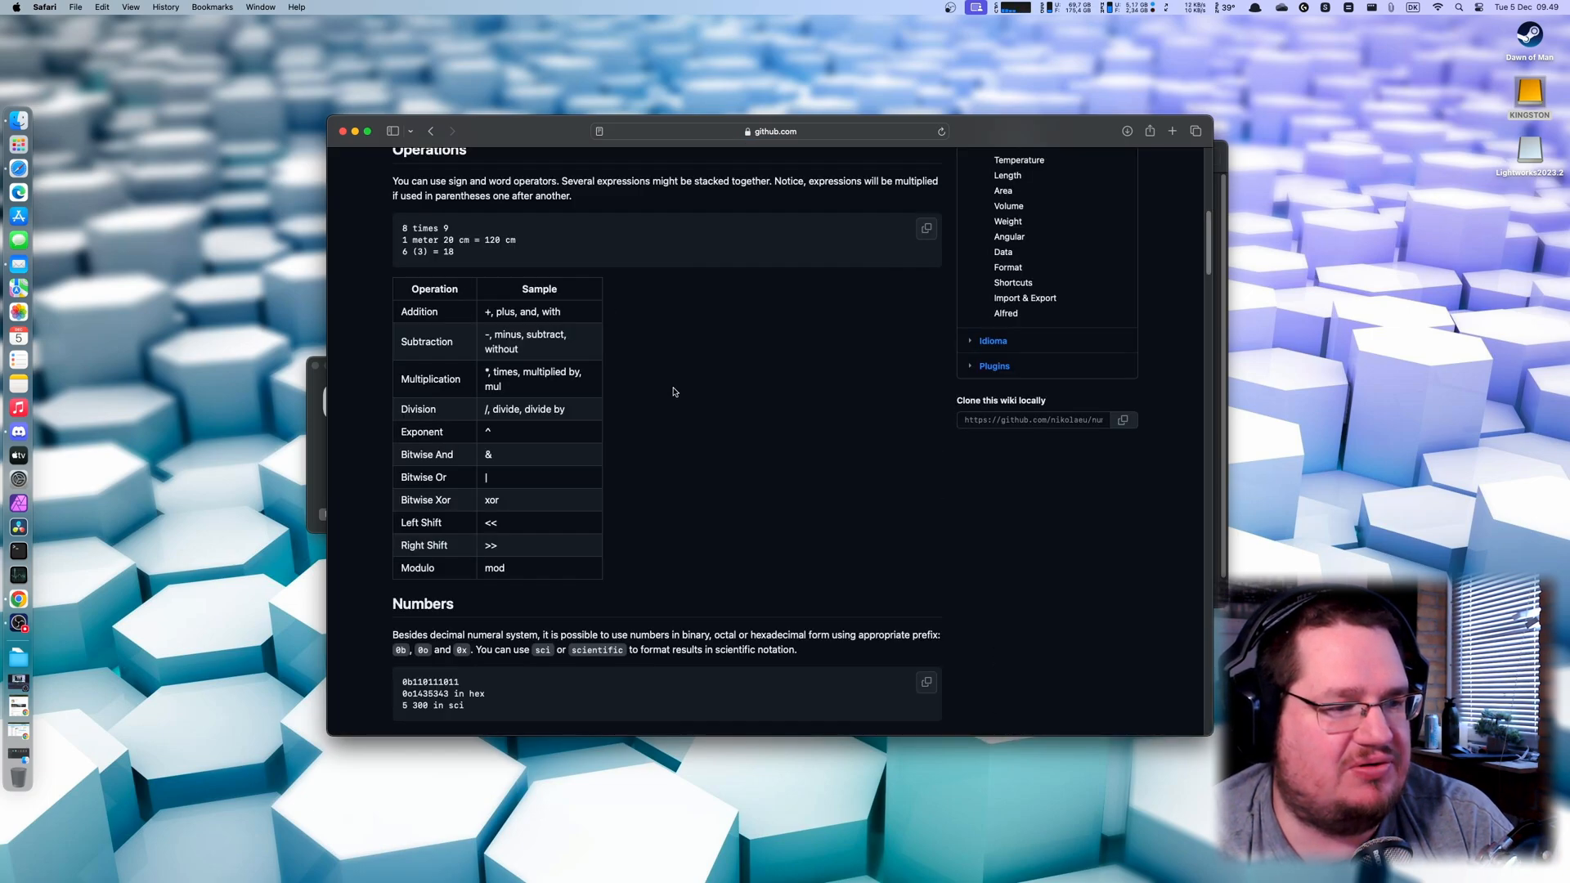
scroll("up", 3)
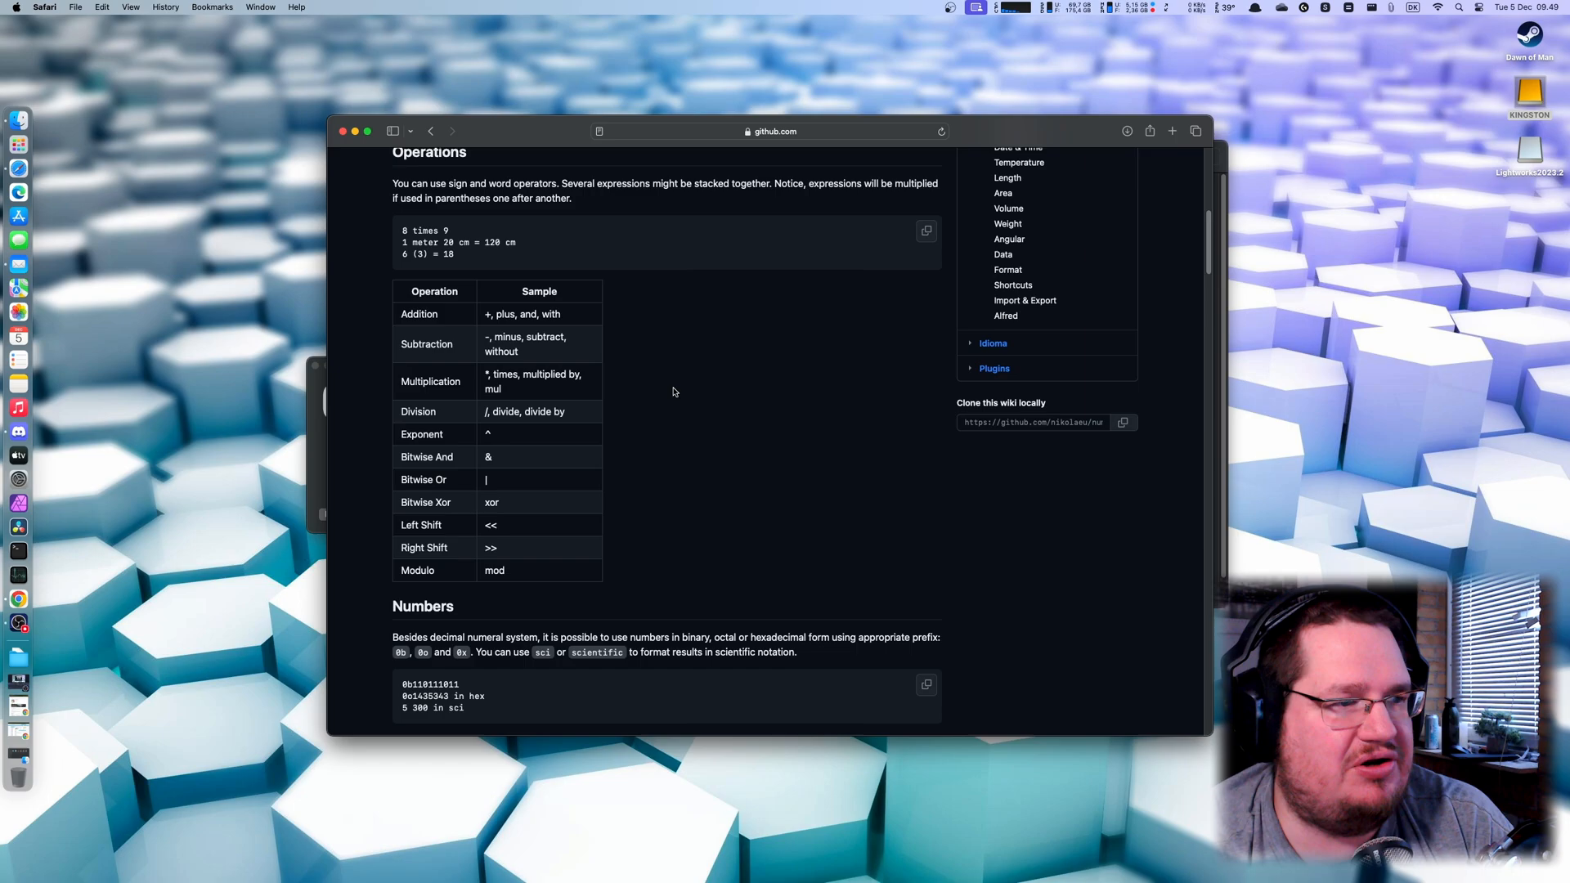
scroll("up", 3)
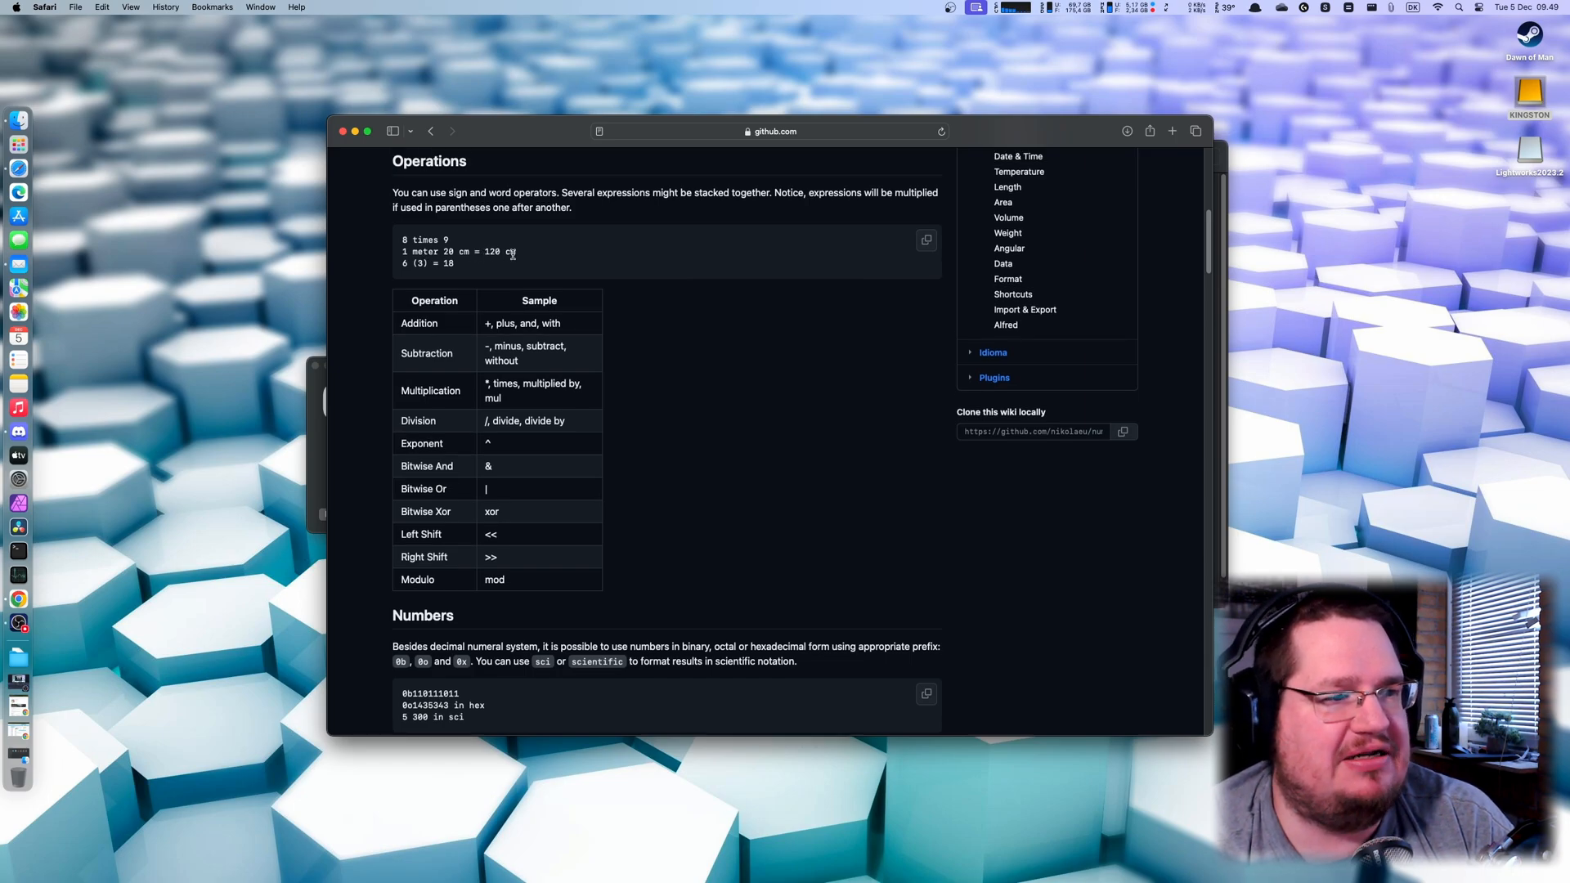
scroll("up", 3)
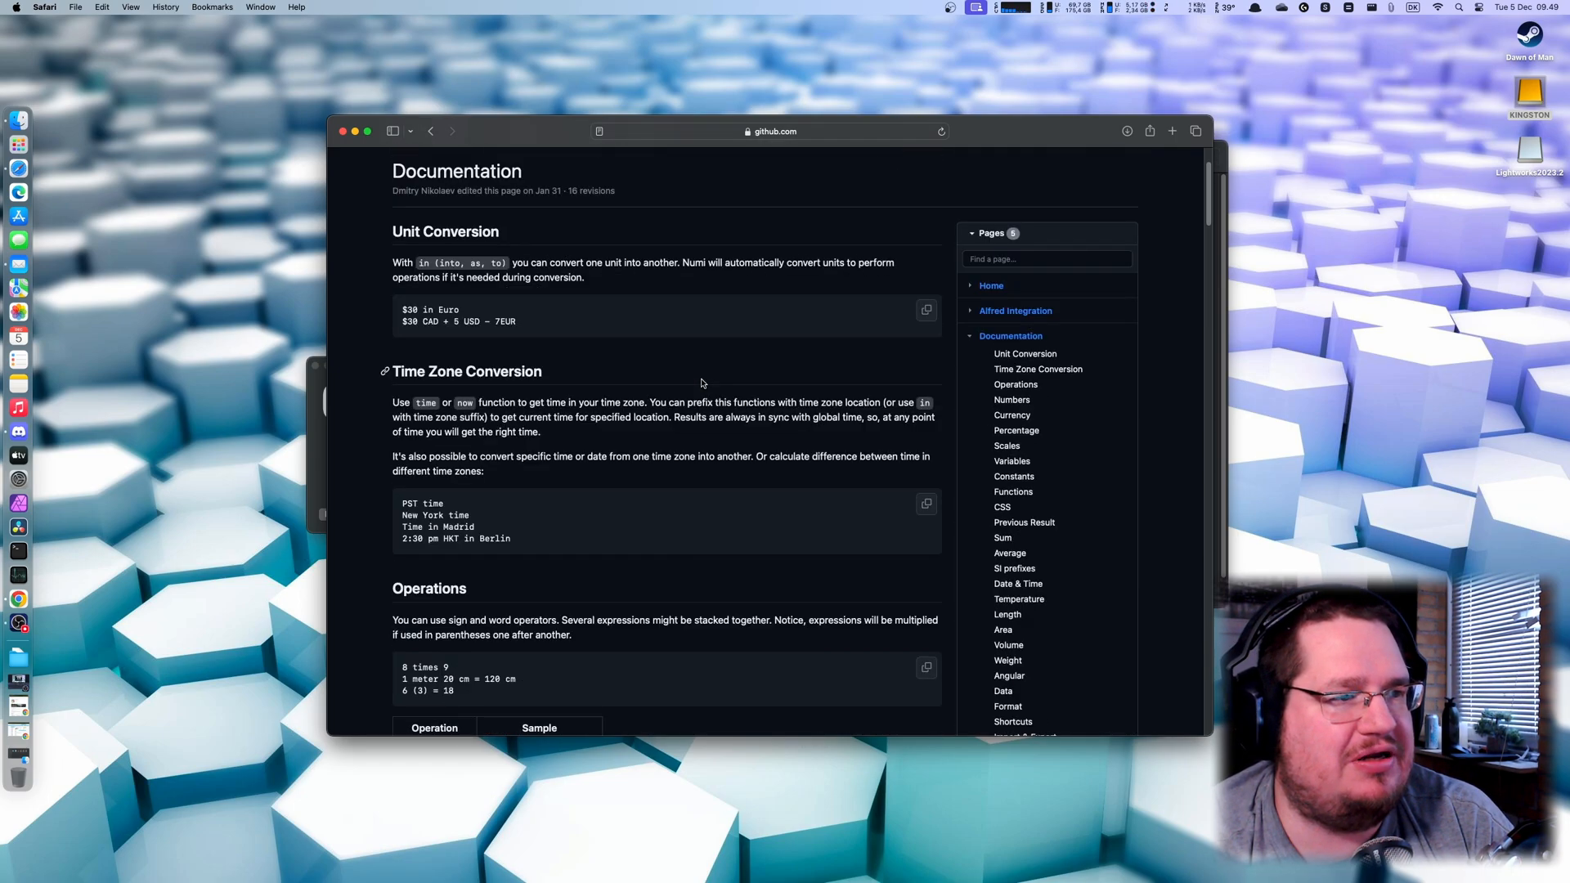
scroll("down", 3)
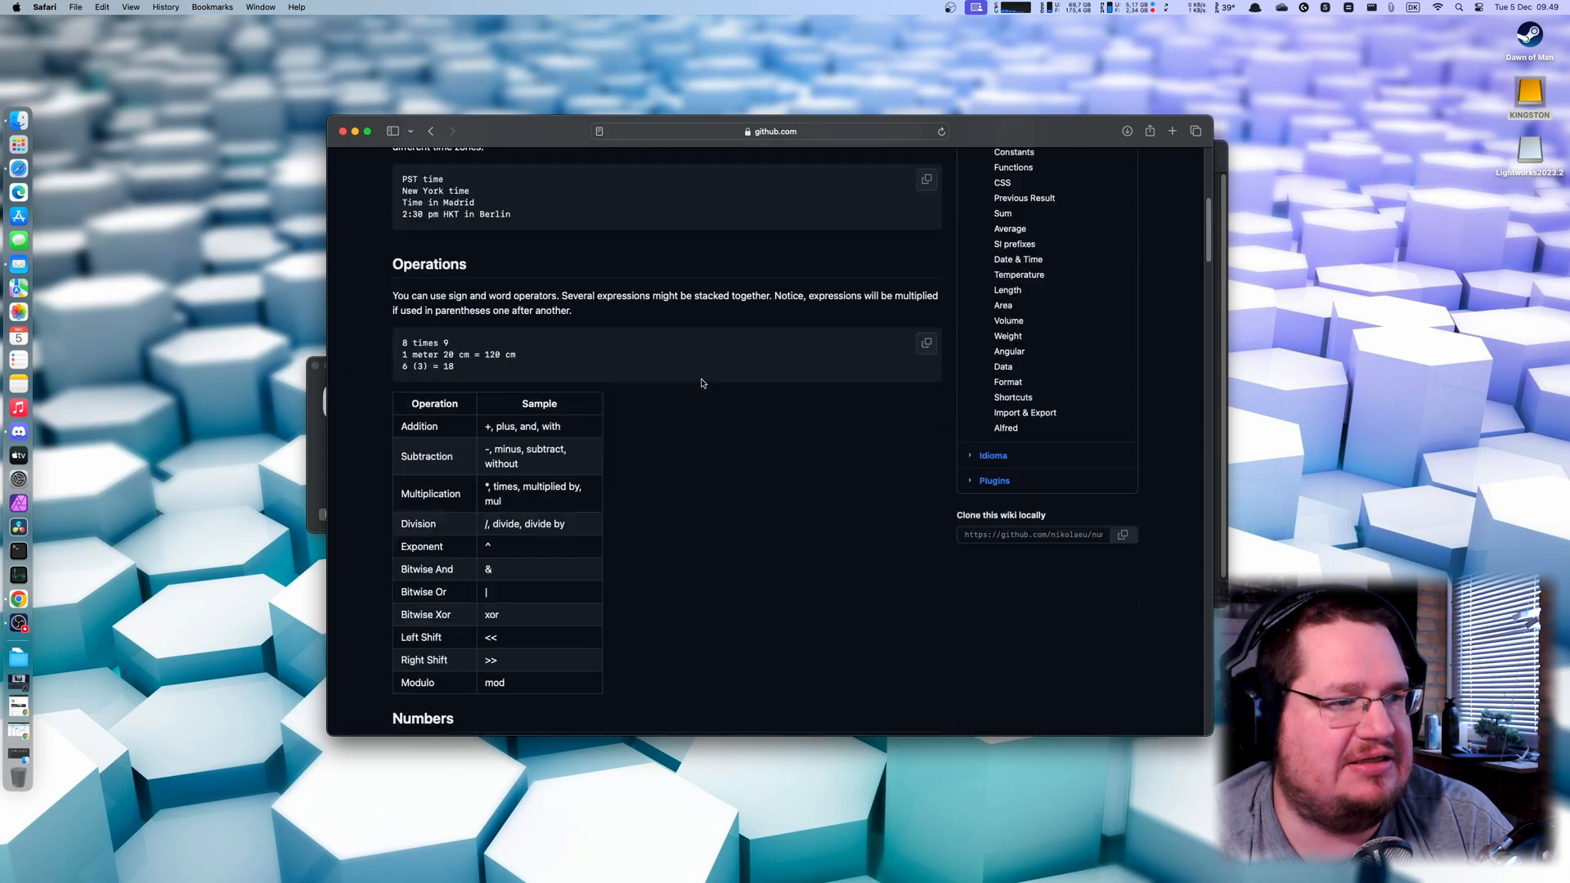
scroll("down", 3)
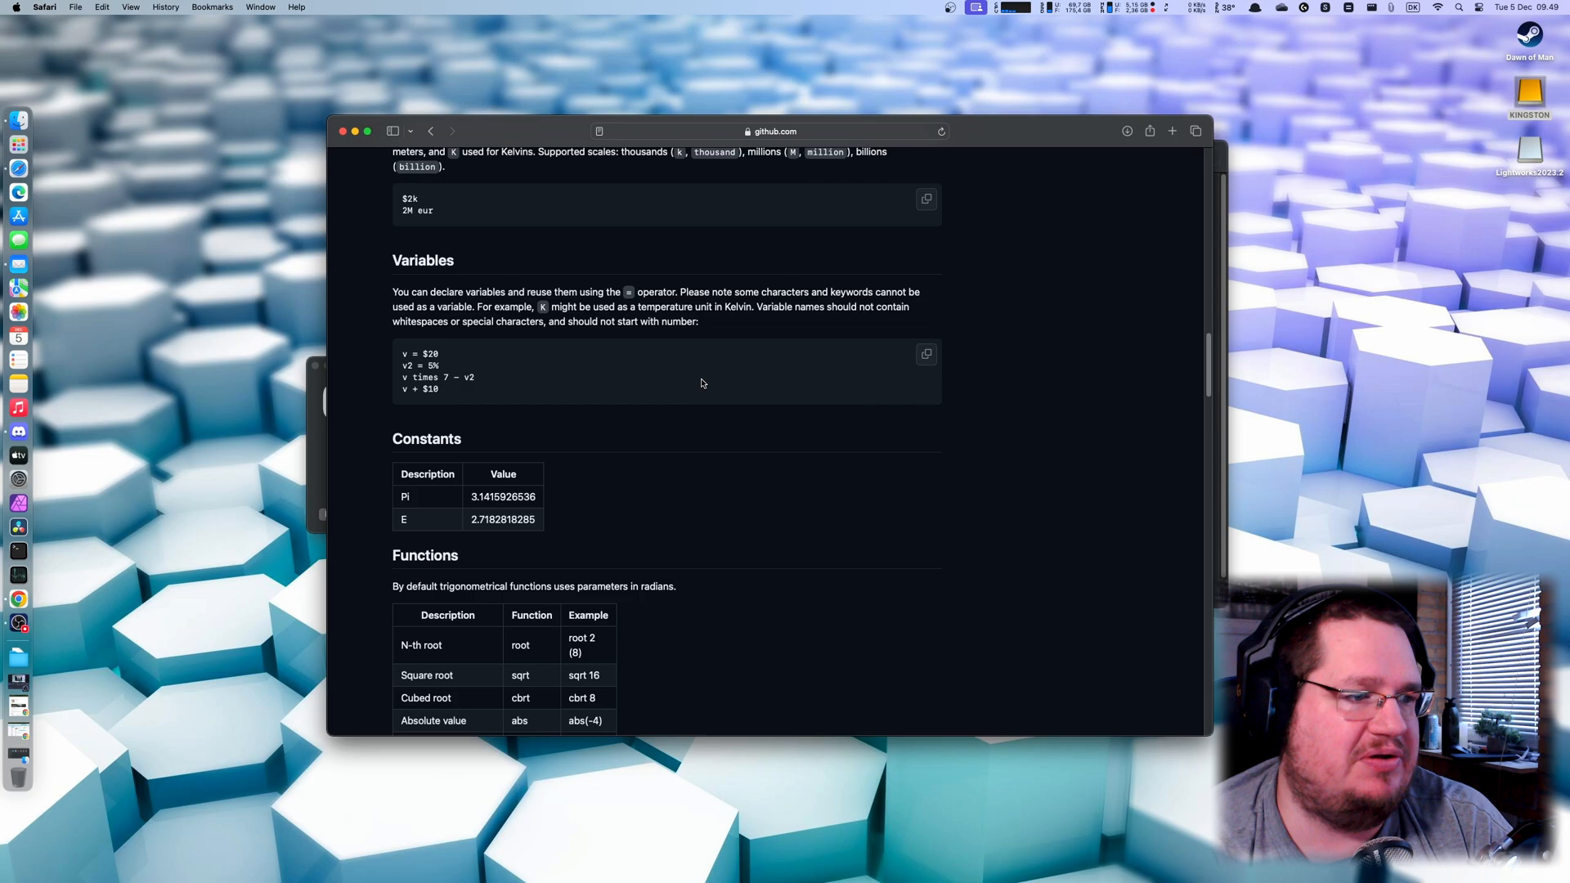
Enter '60 dkk in EUR' in Spotlight to get the € 8,05 conversion.
key("cmd+space")
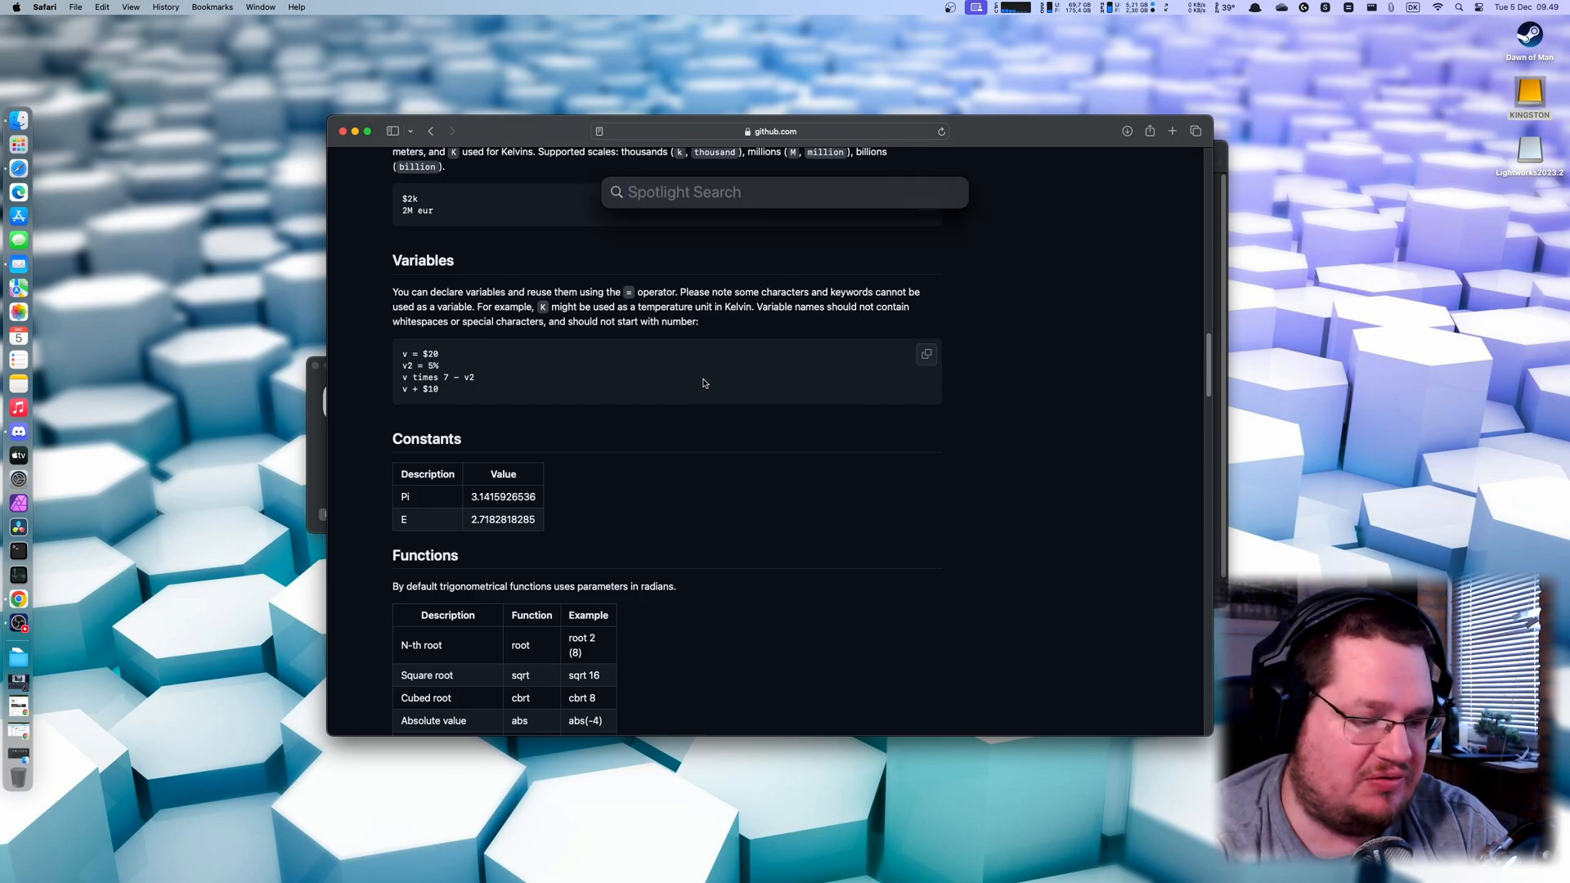
type("60")
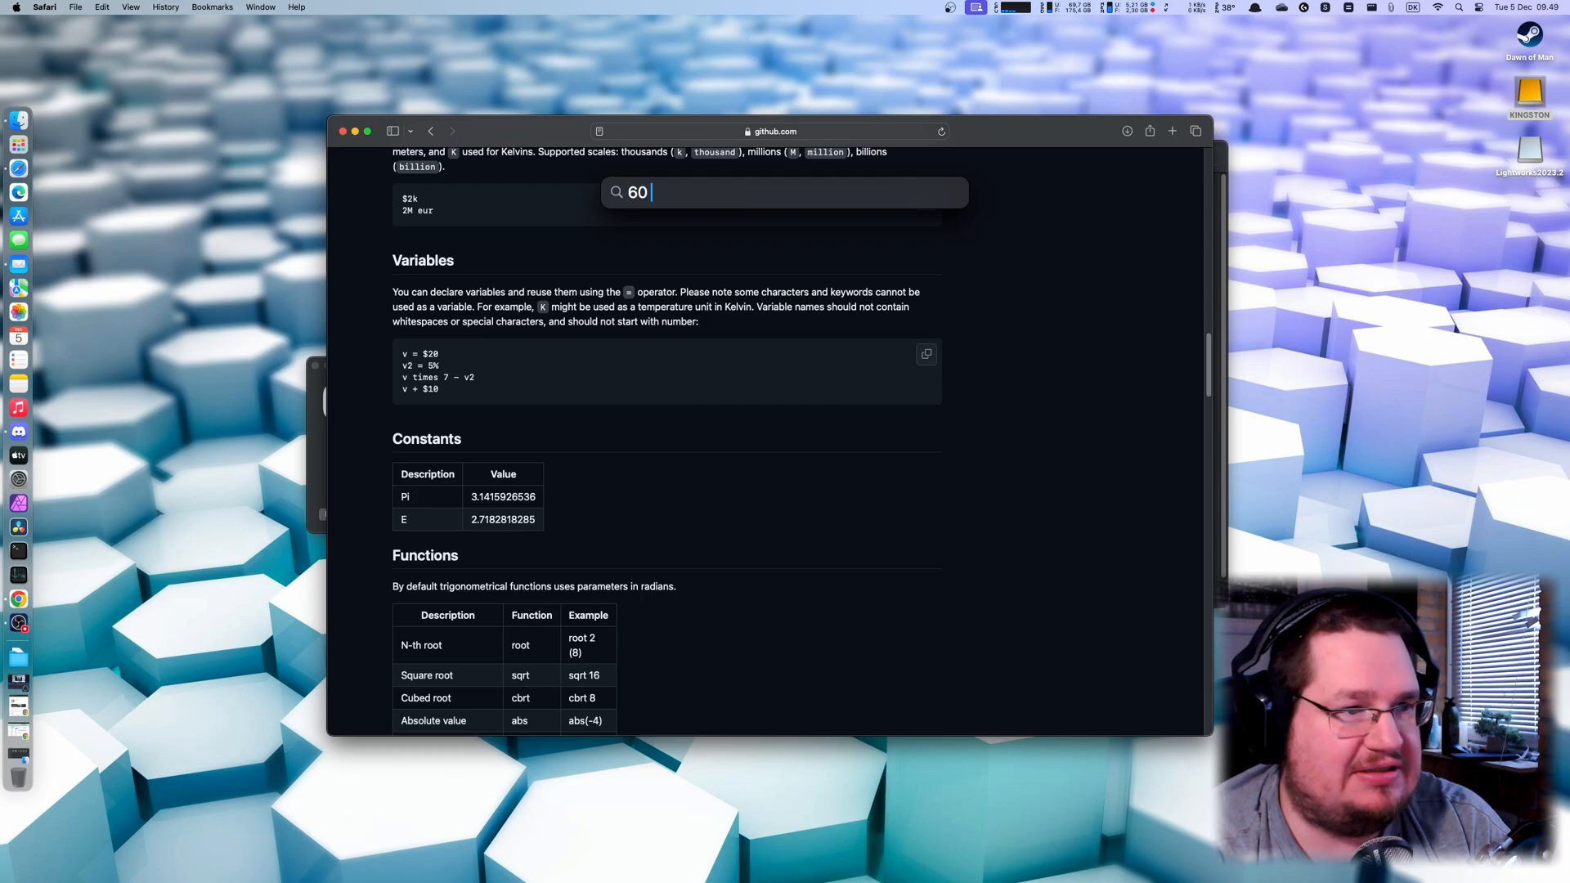
type("dkk in")
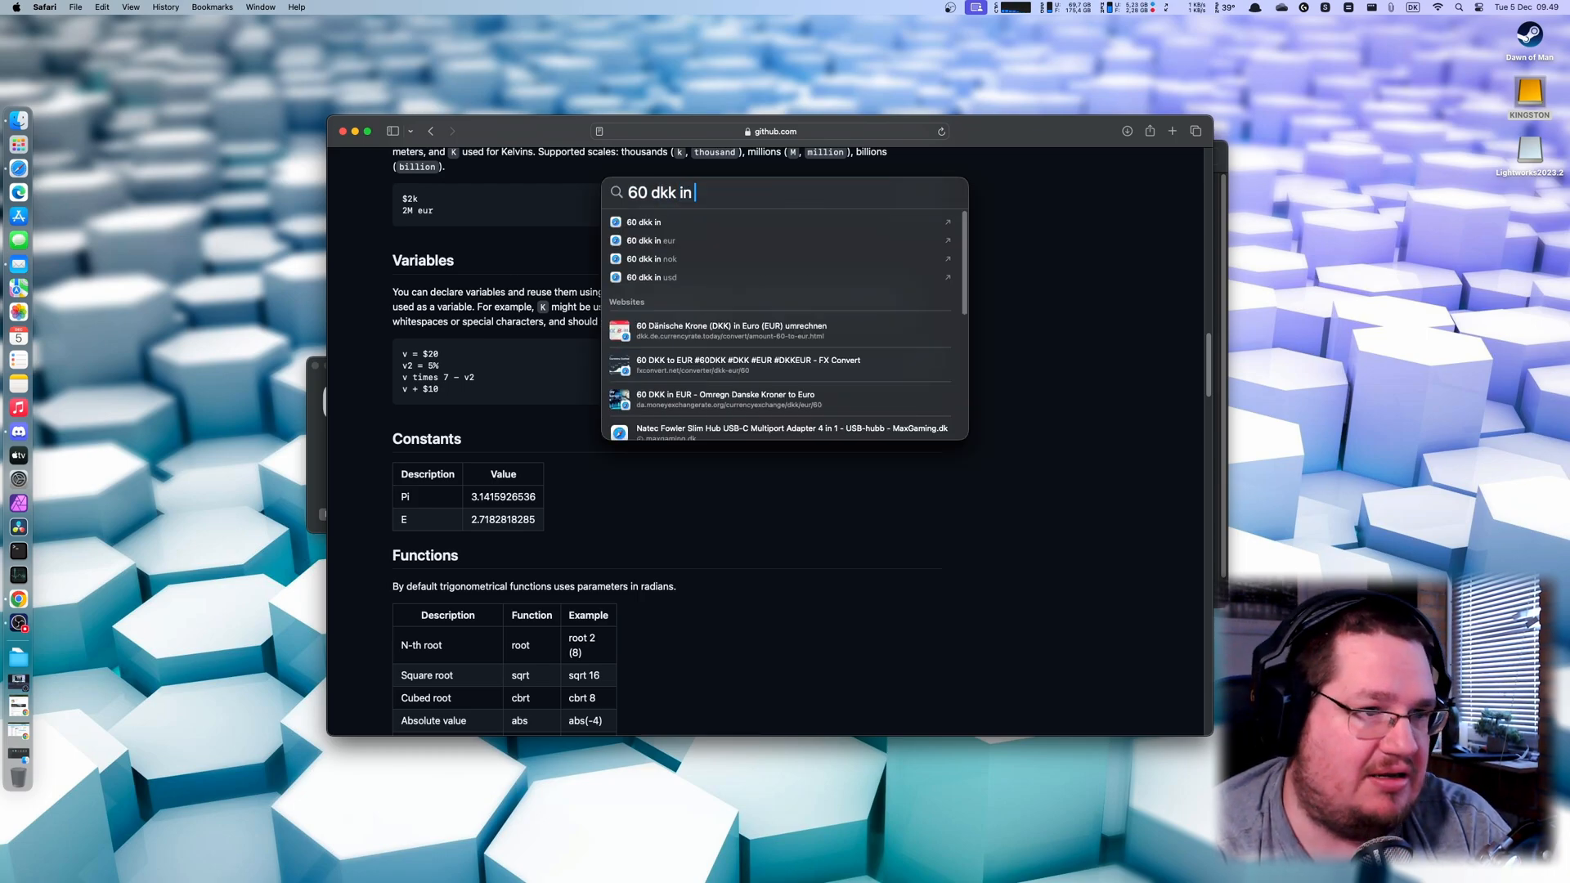
type("EUR")
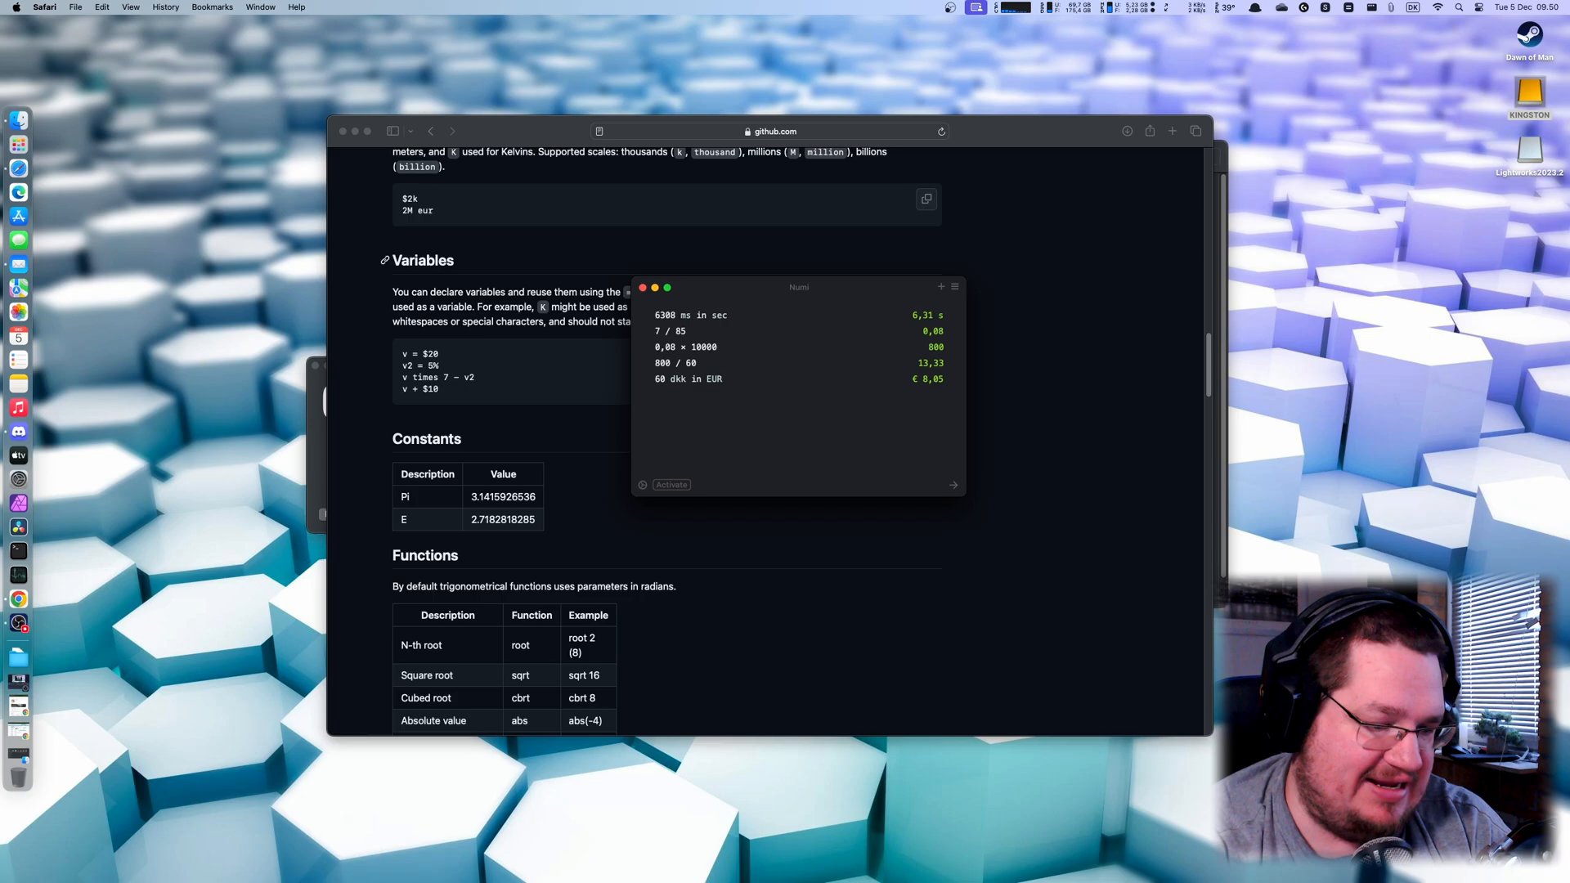
Add a '5% of £200' line to the Numi note, yielding £ 10.
type("5")
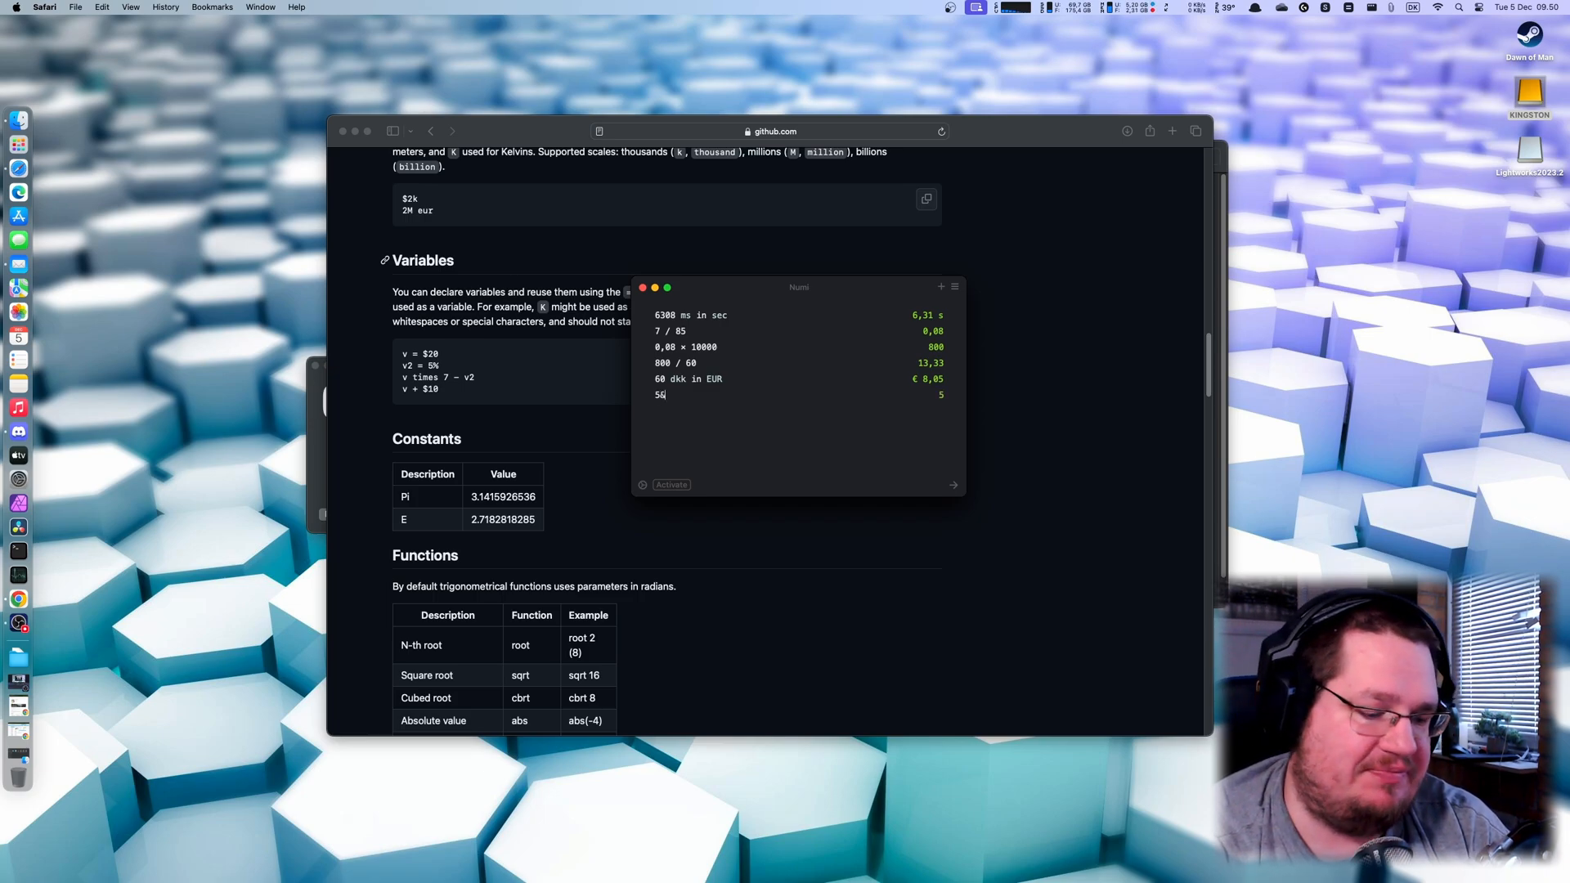
type("%")
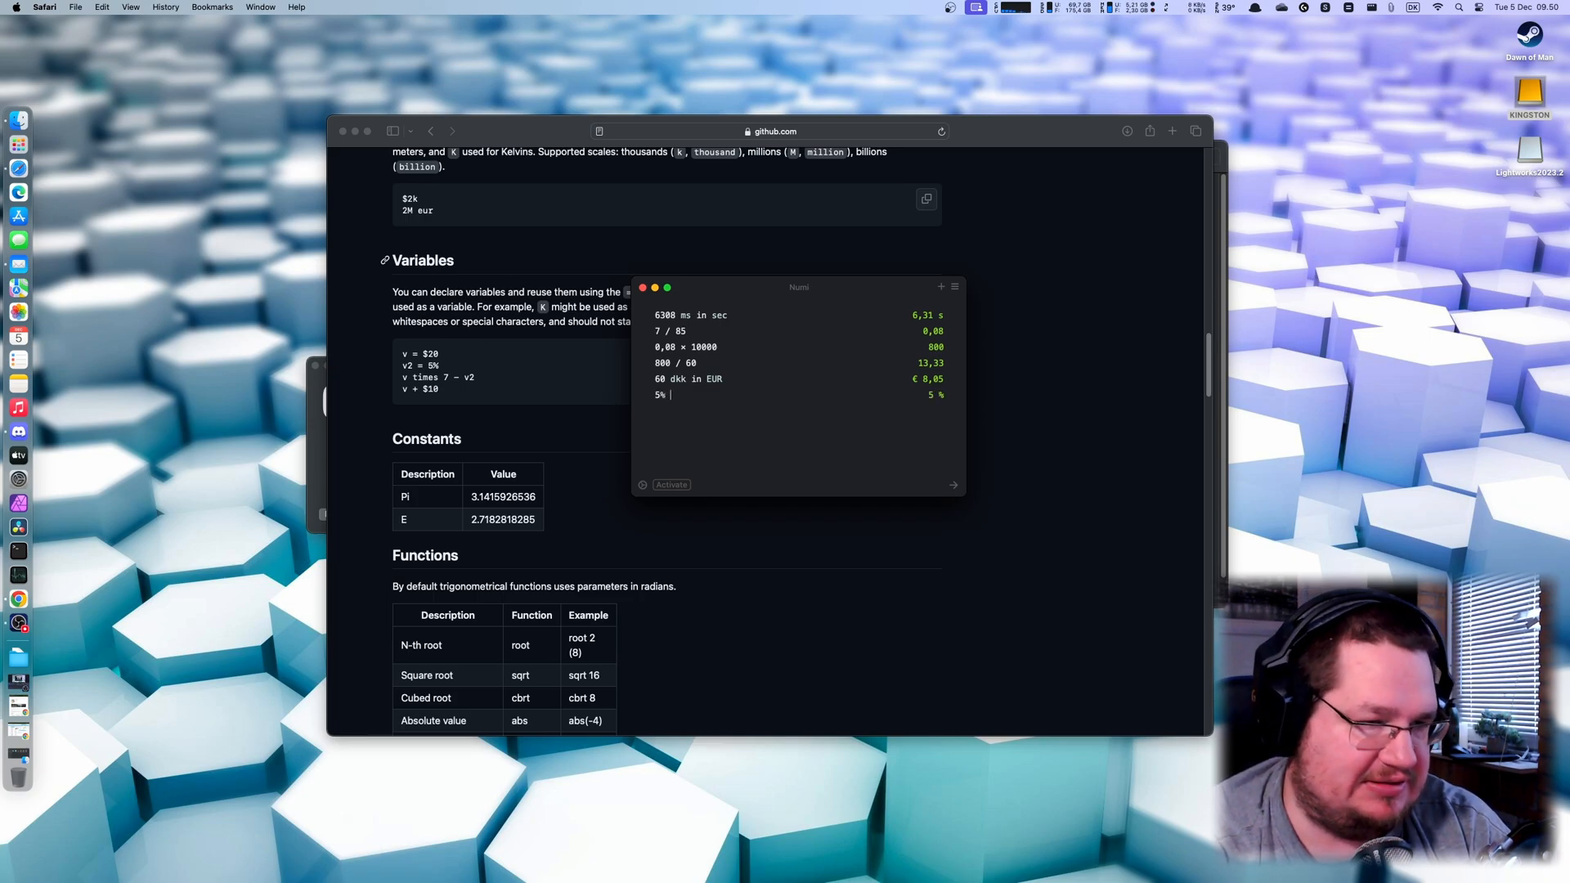
type("of")
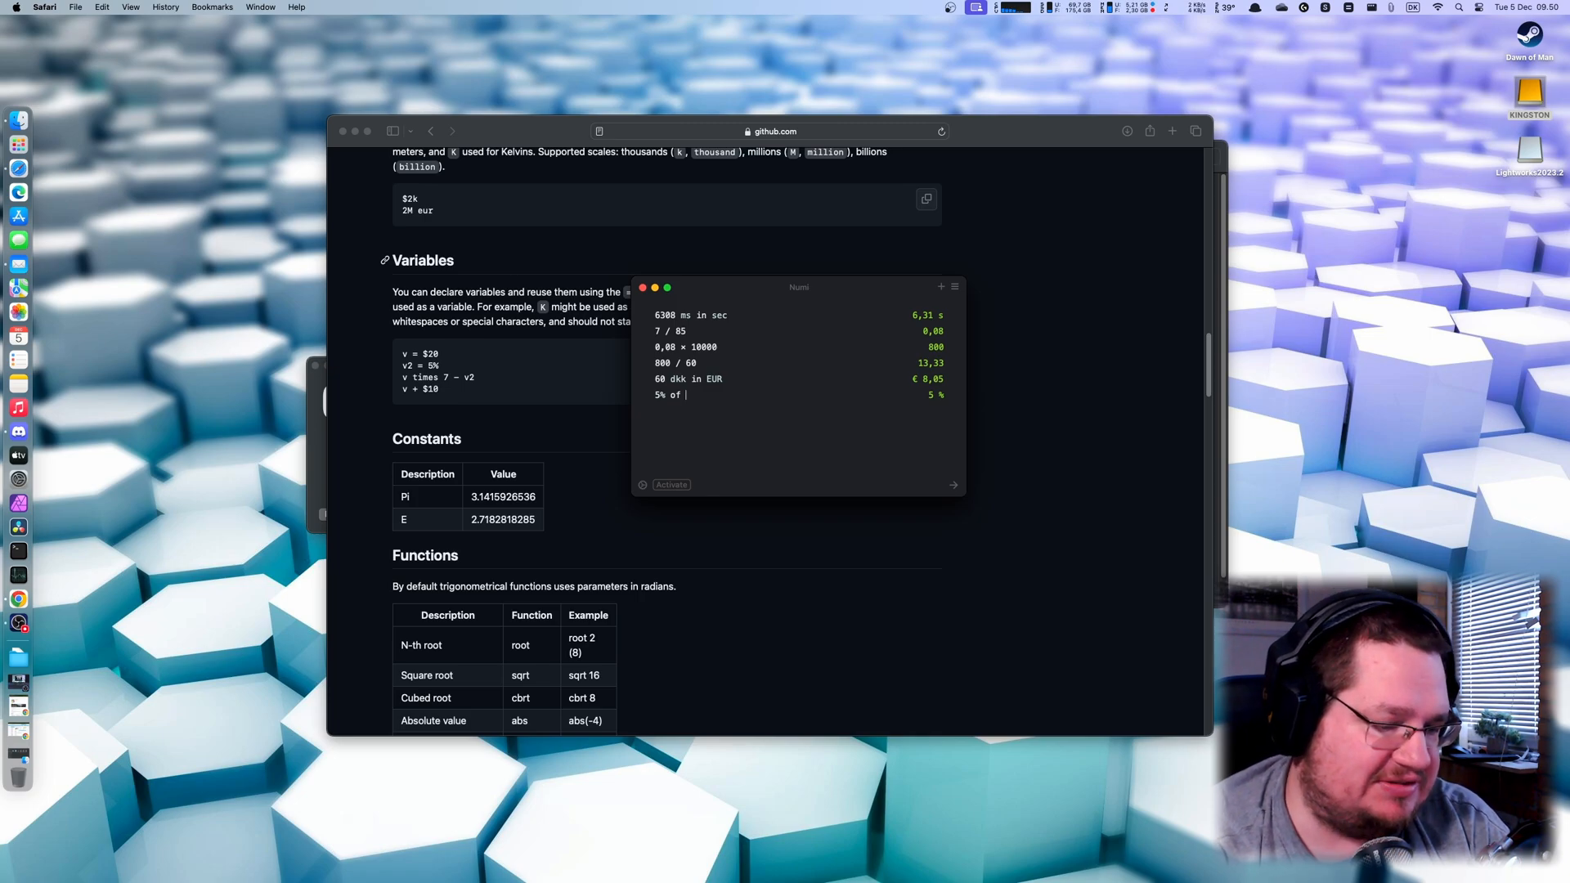
type("200")
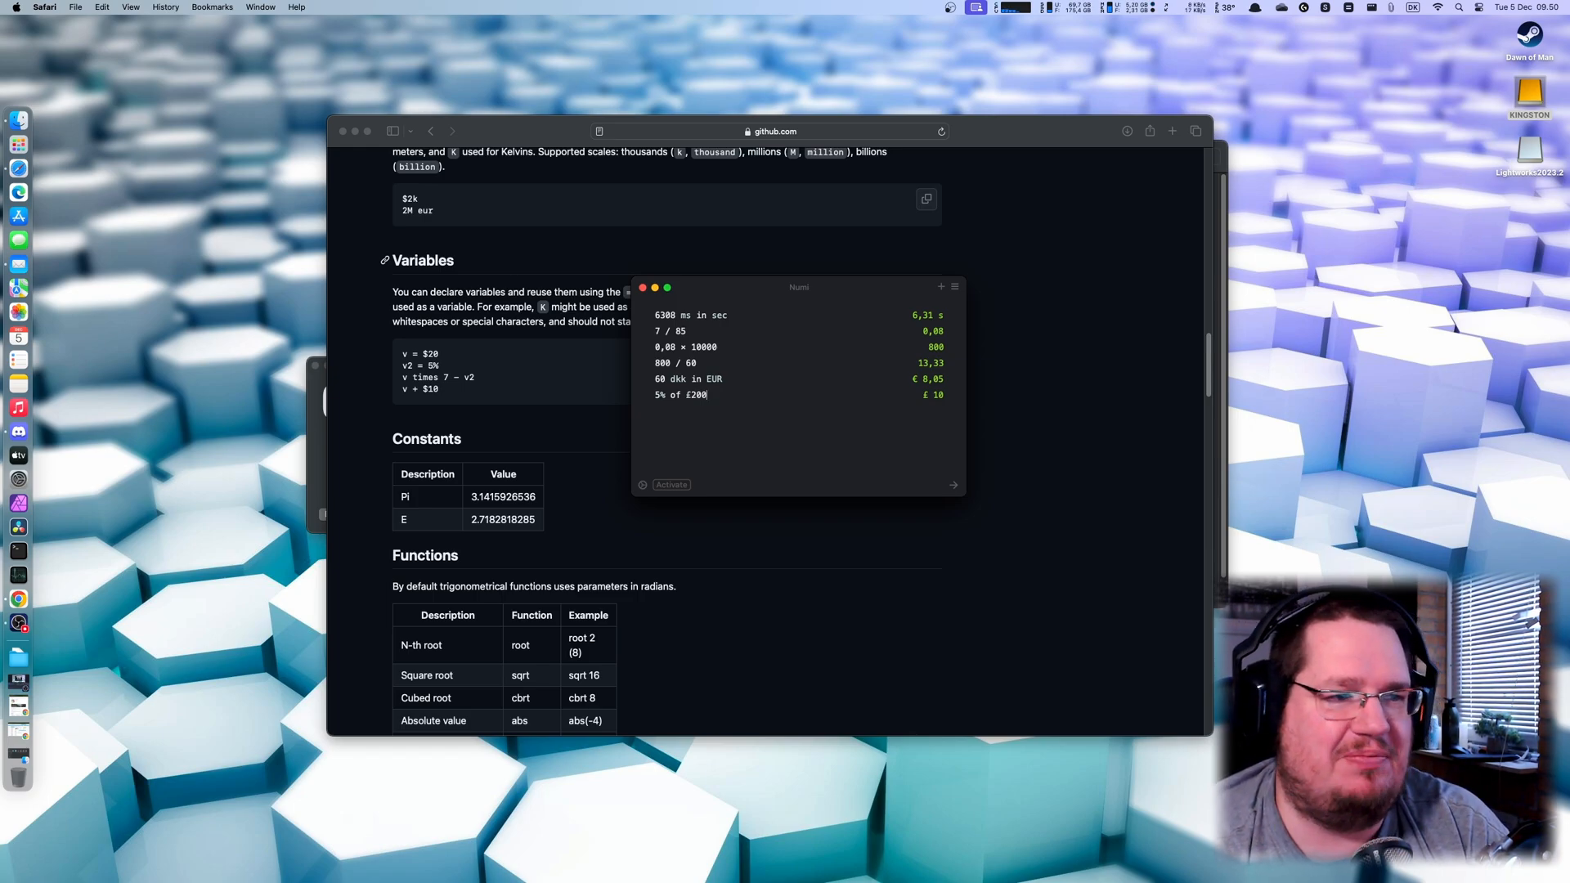
mouse_move(741, 331)
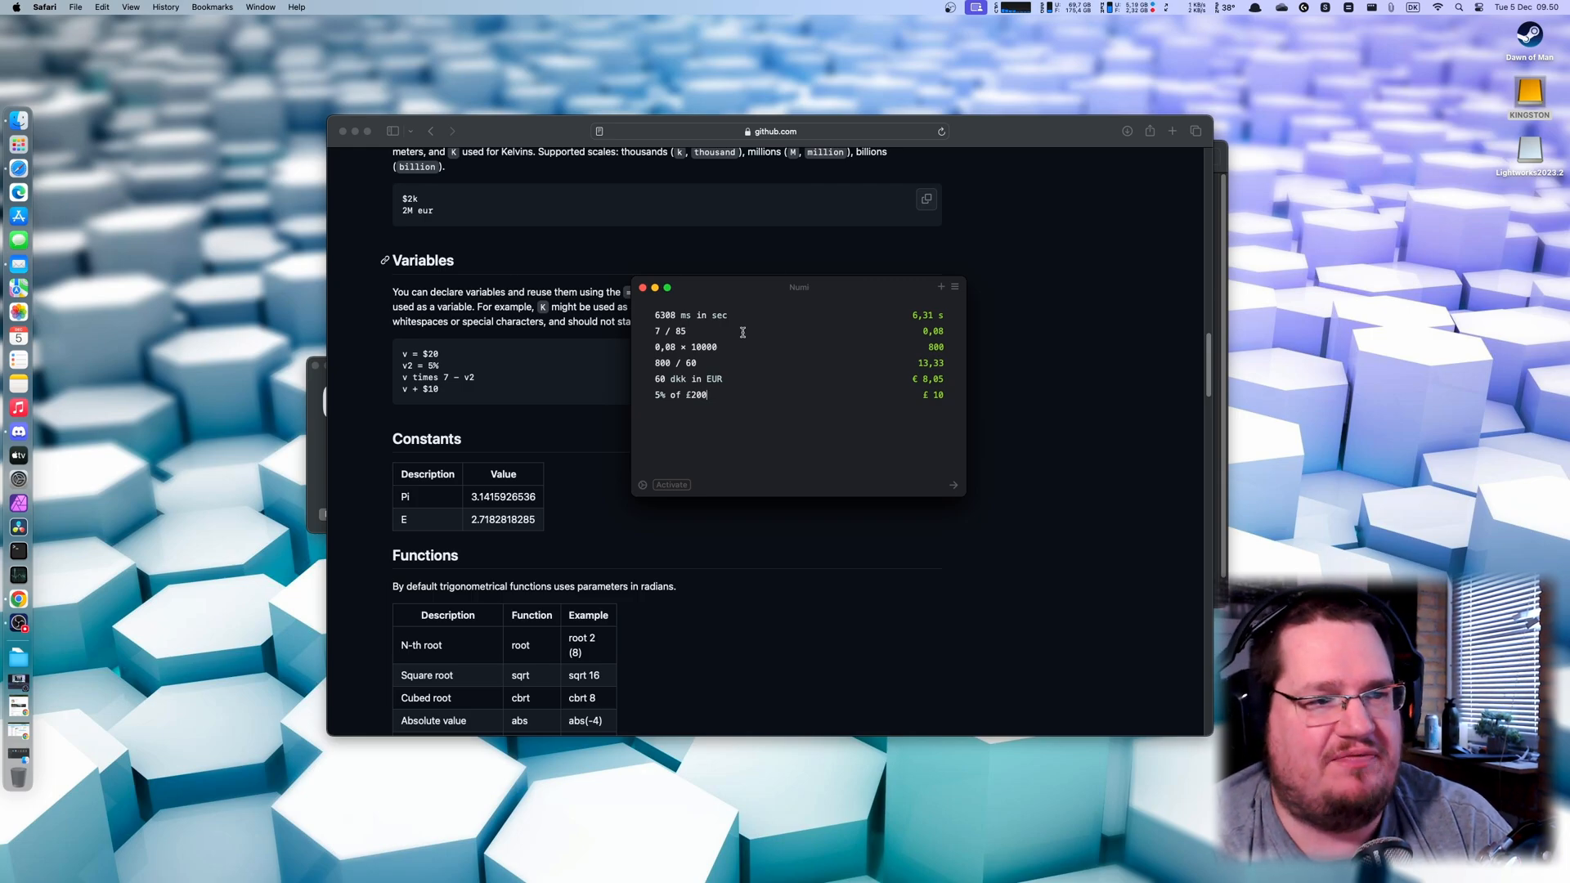
Enter the percentage query '60%' in Spotlight.
key("cmd+space")
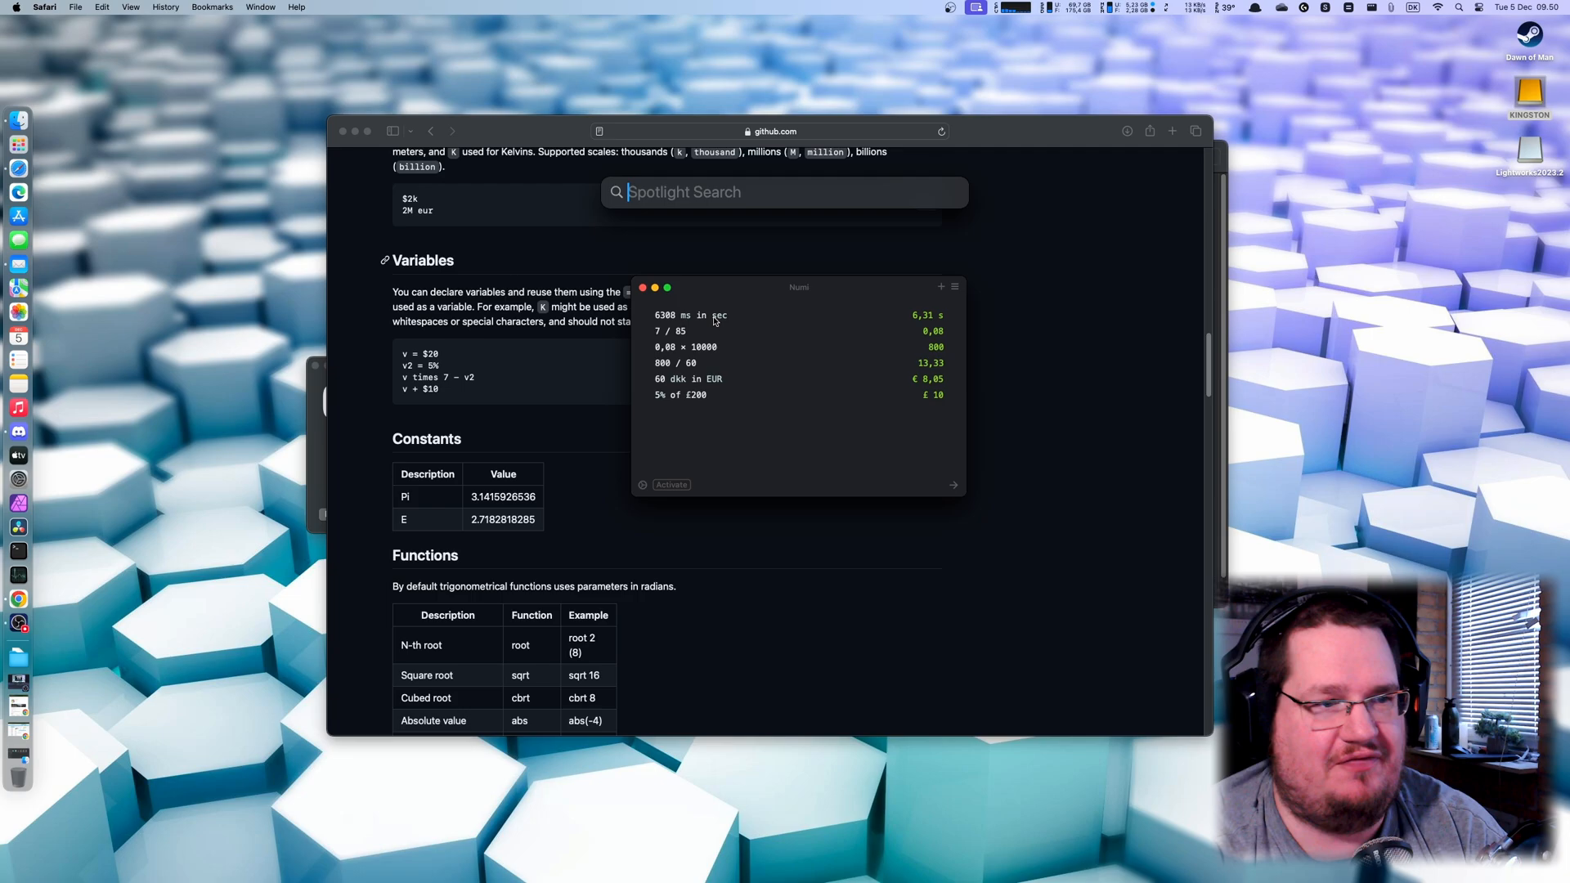
type("60")
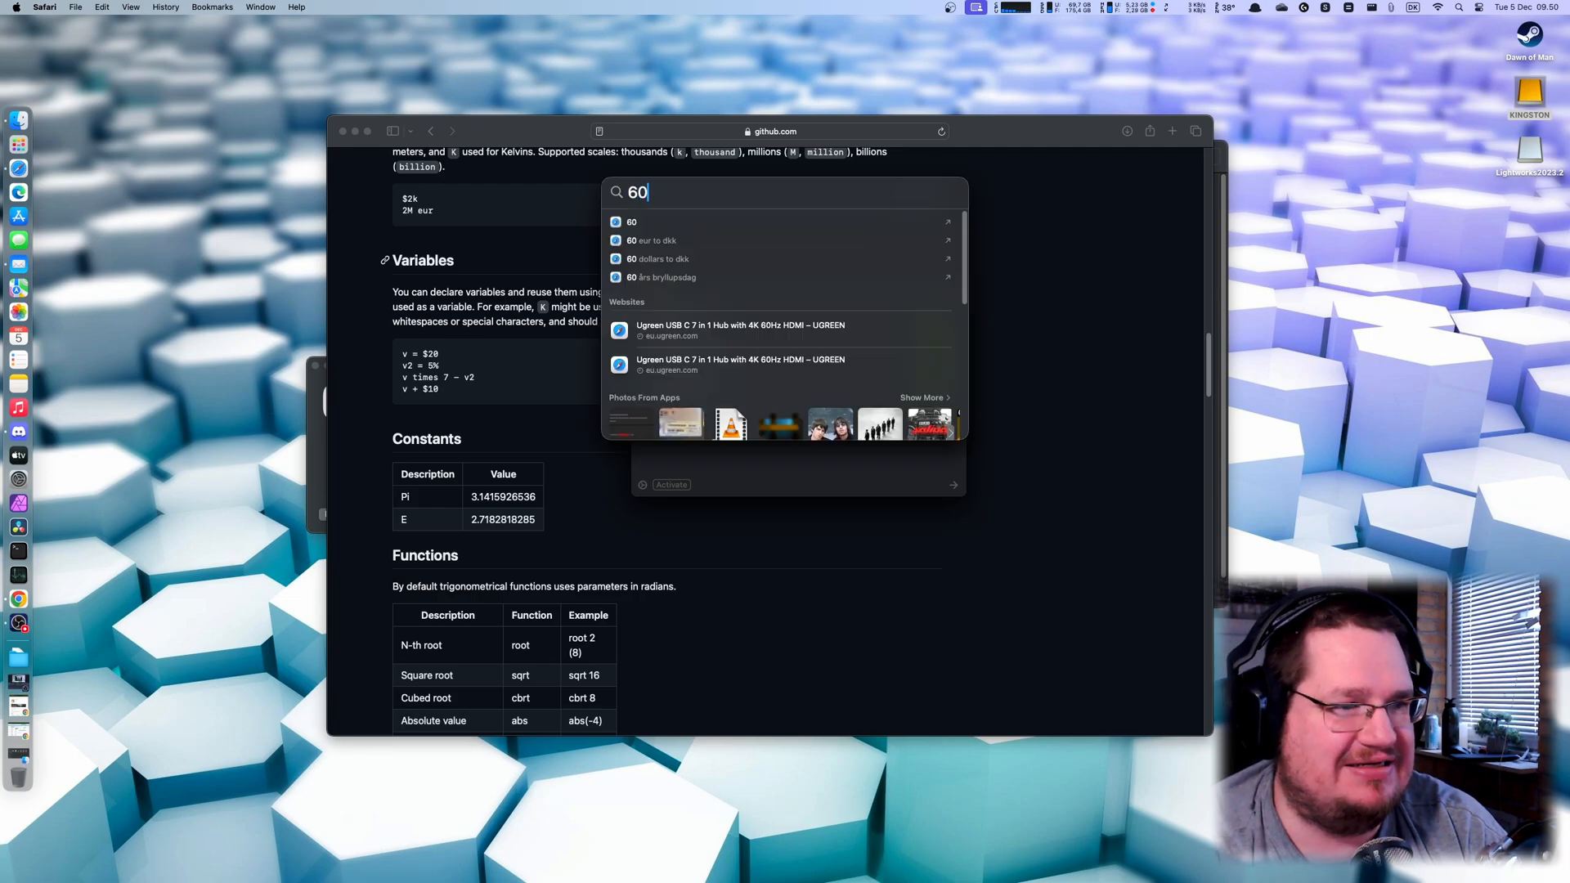
type("%")
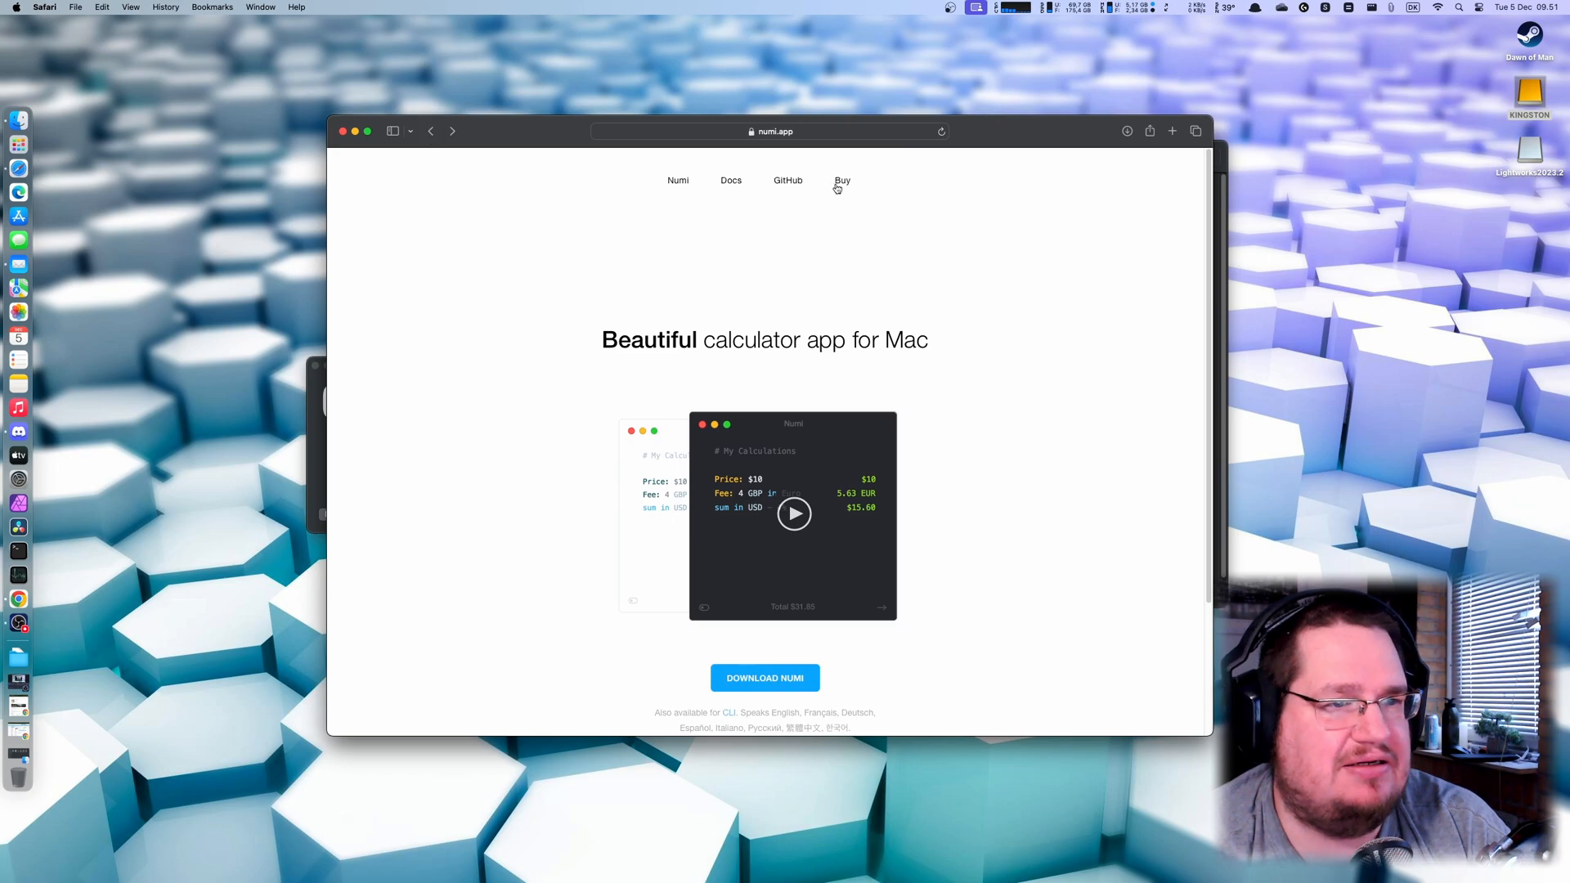
Open Buy, start BUY NUMI, view the US$31.24 order summary, and close it.
left_click(843, 179)
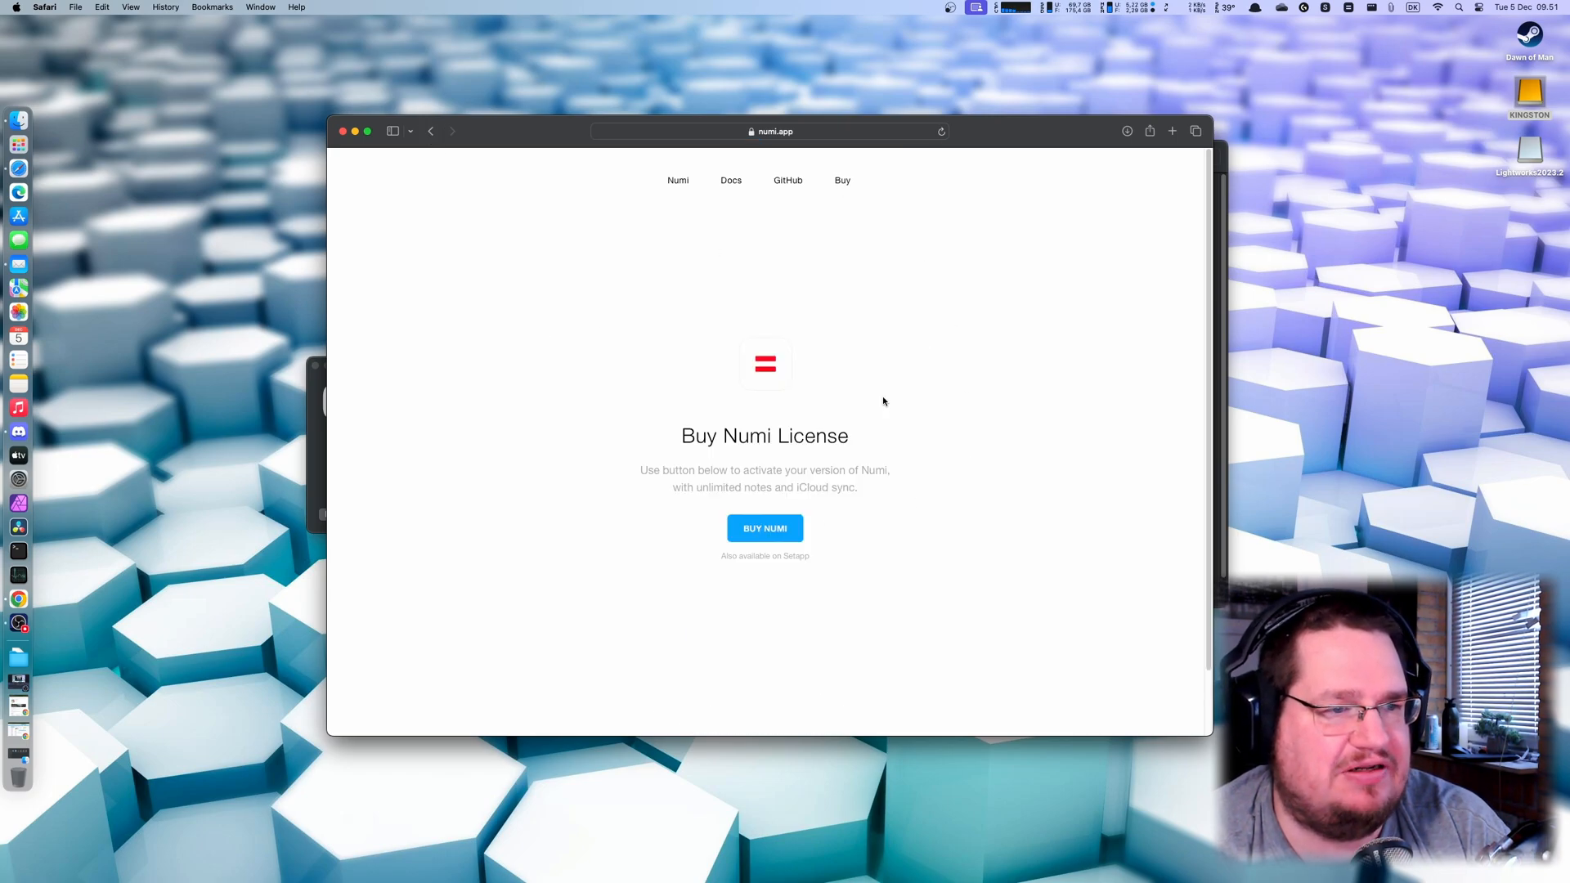
left_click(763, 528)
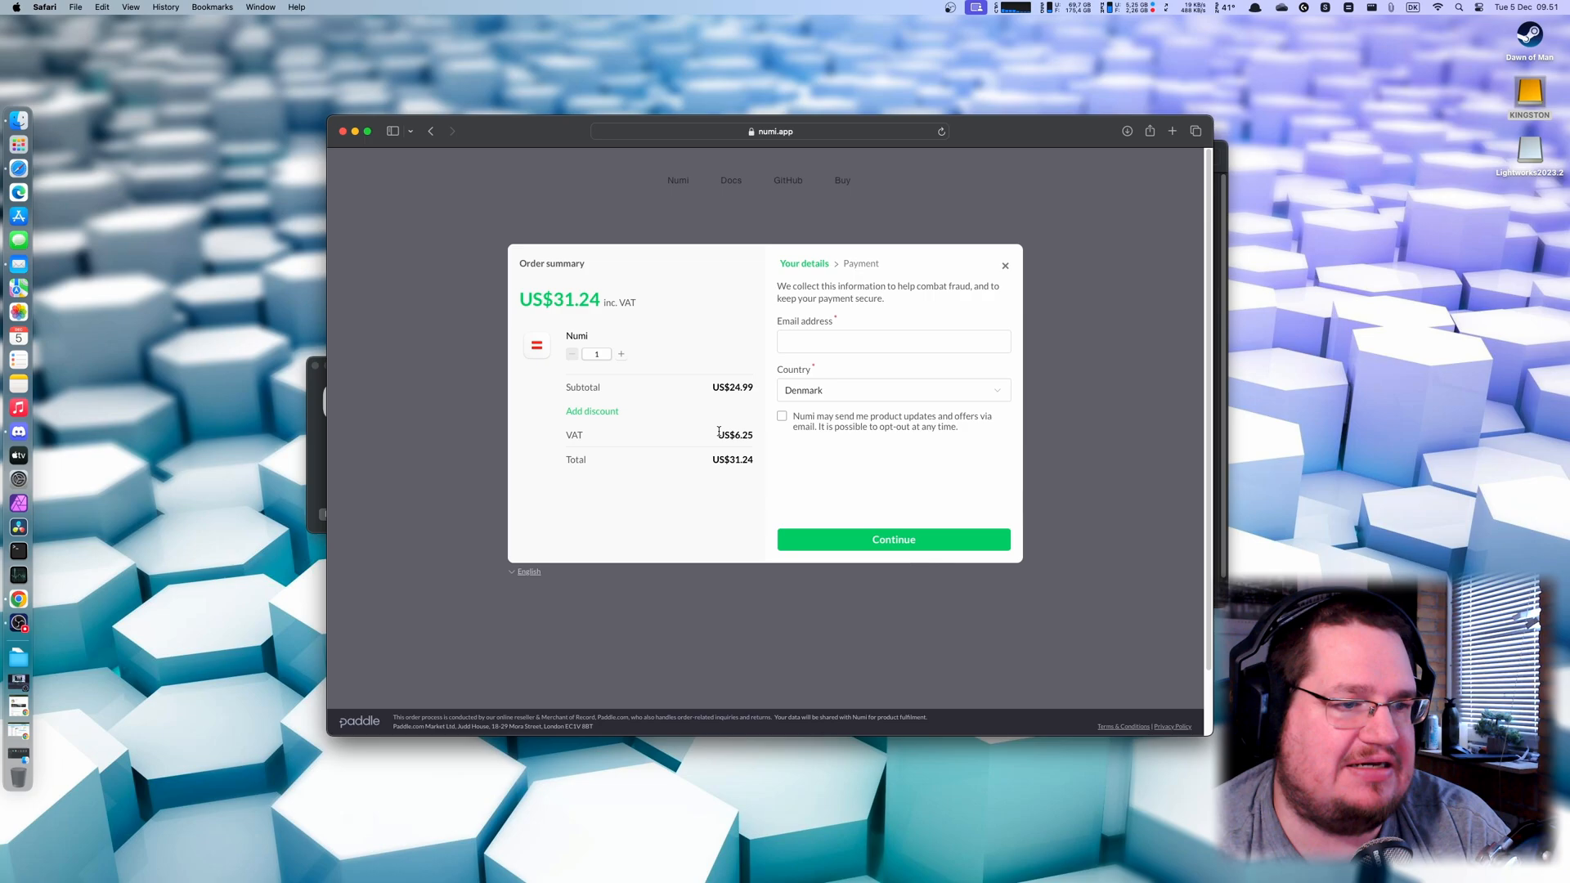
mouse_move(691, 467)
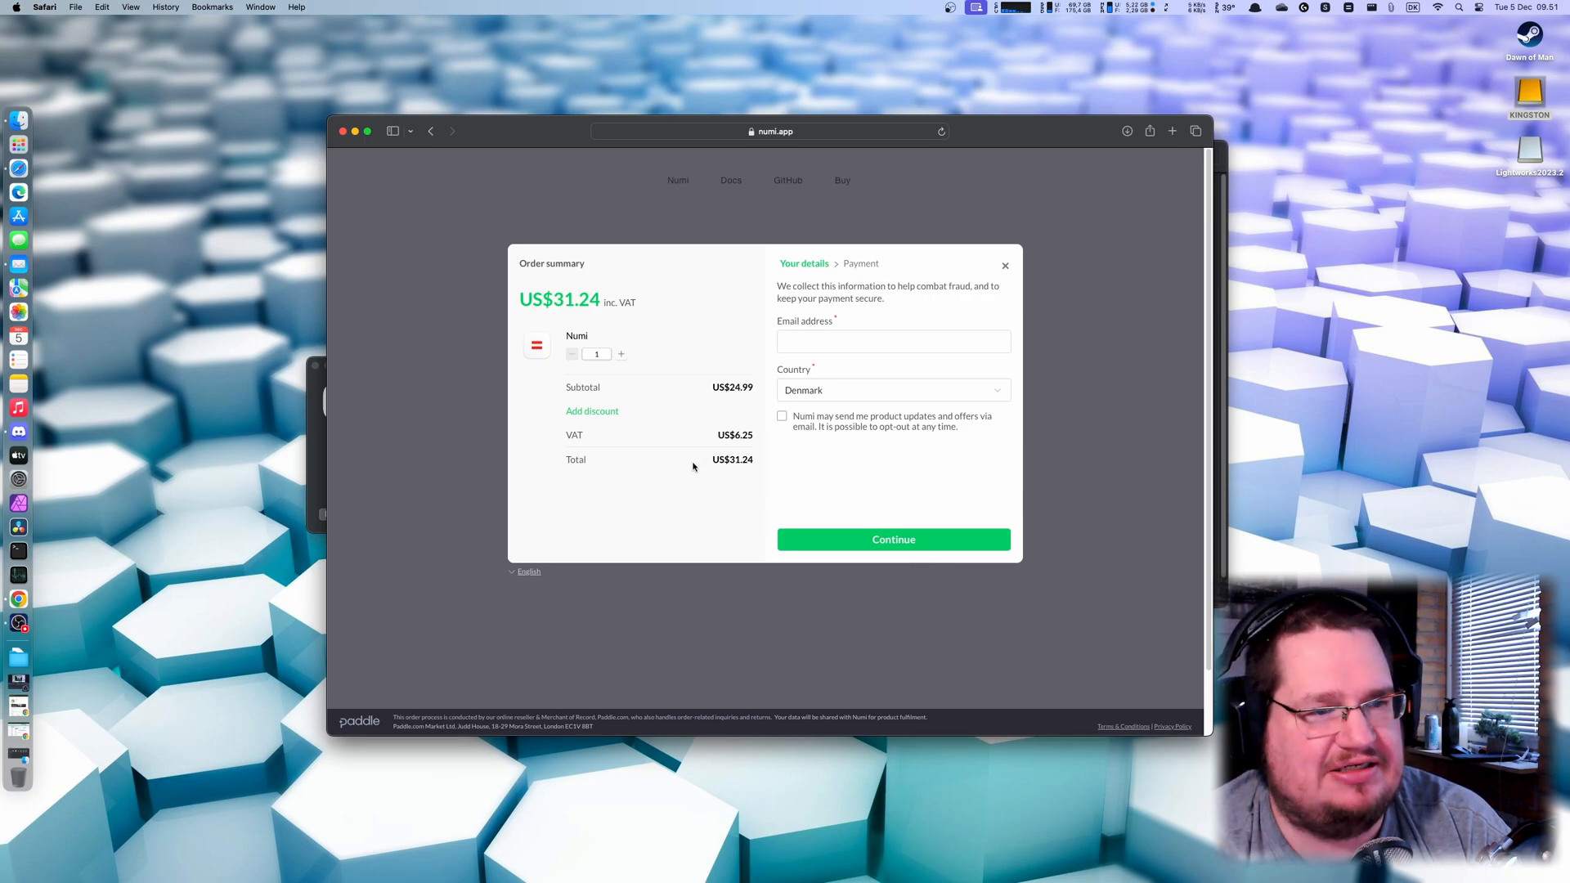
mouse_move(482, 320)
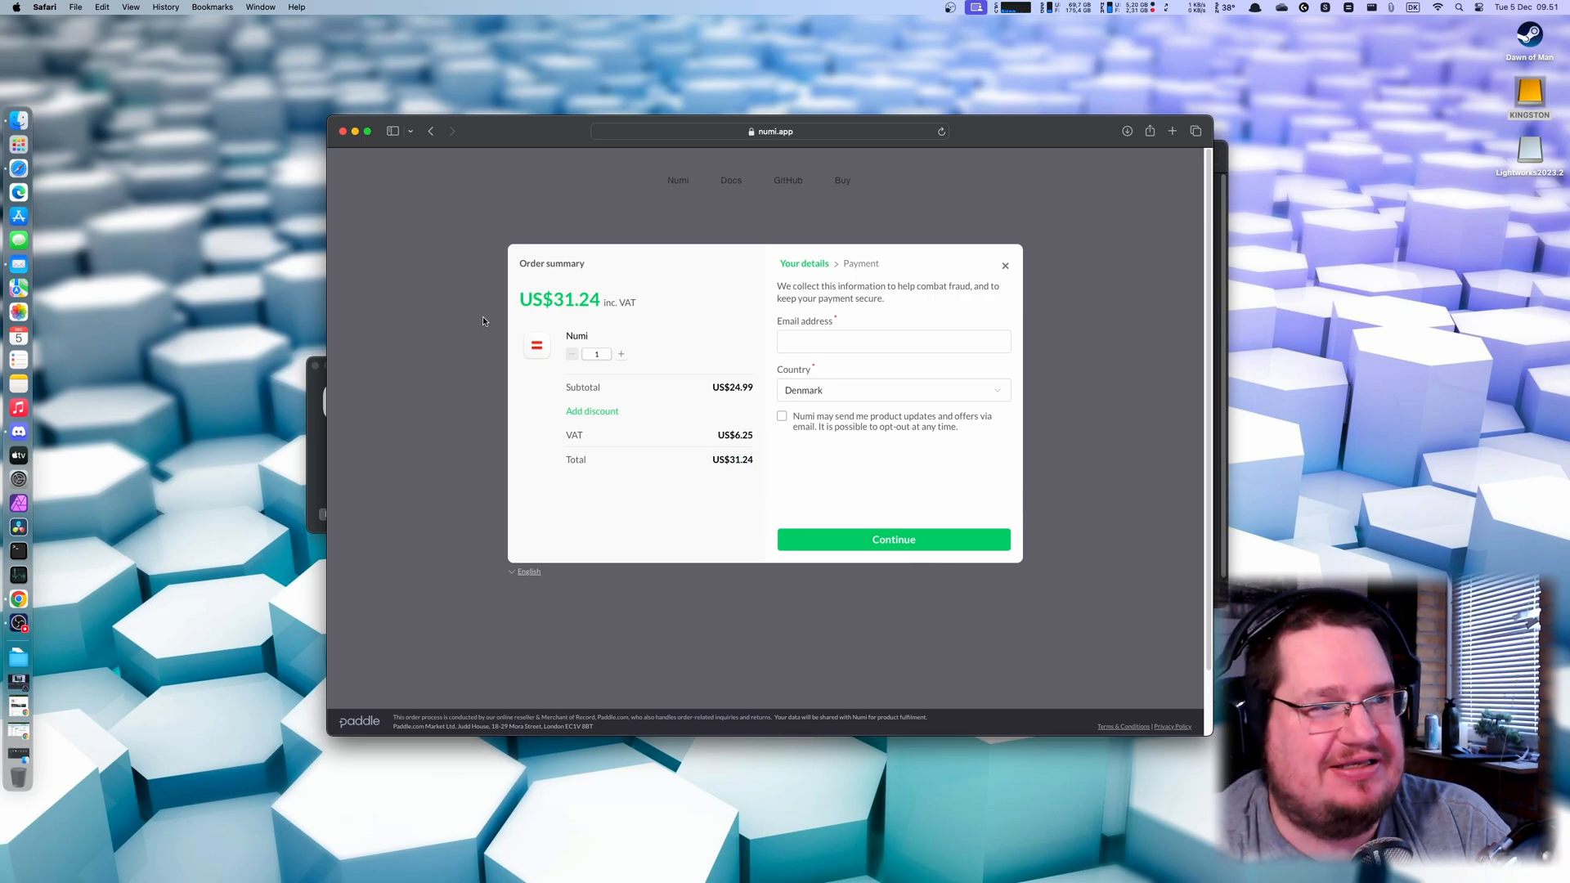
left_click(1005, 265)
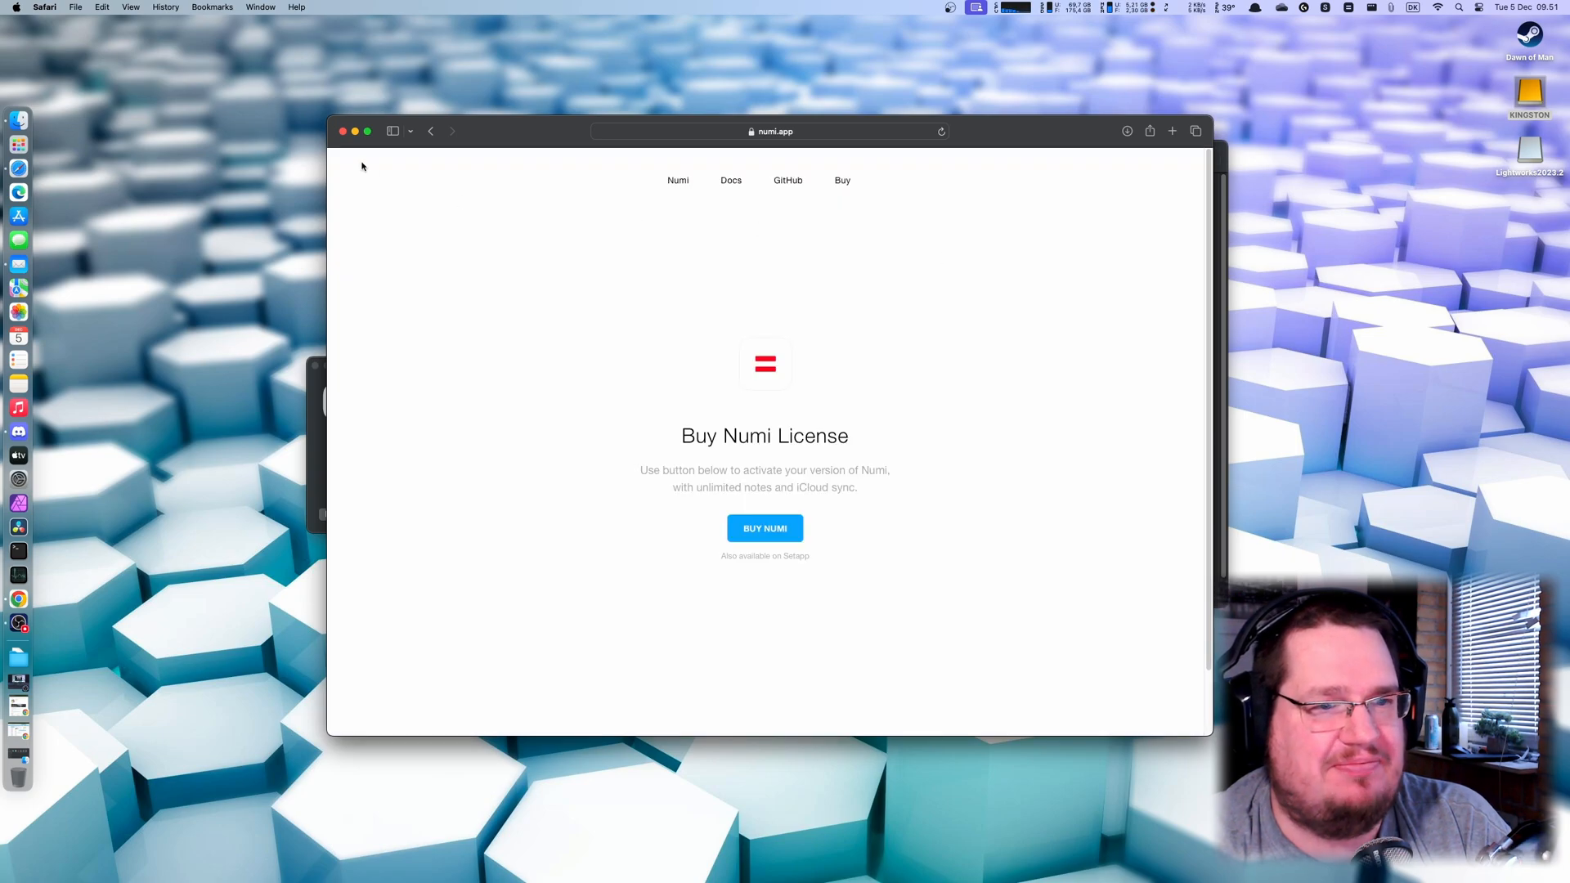
mouse_move(344, 138)
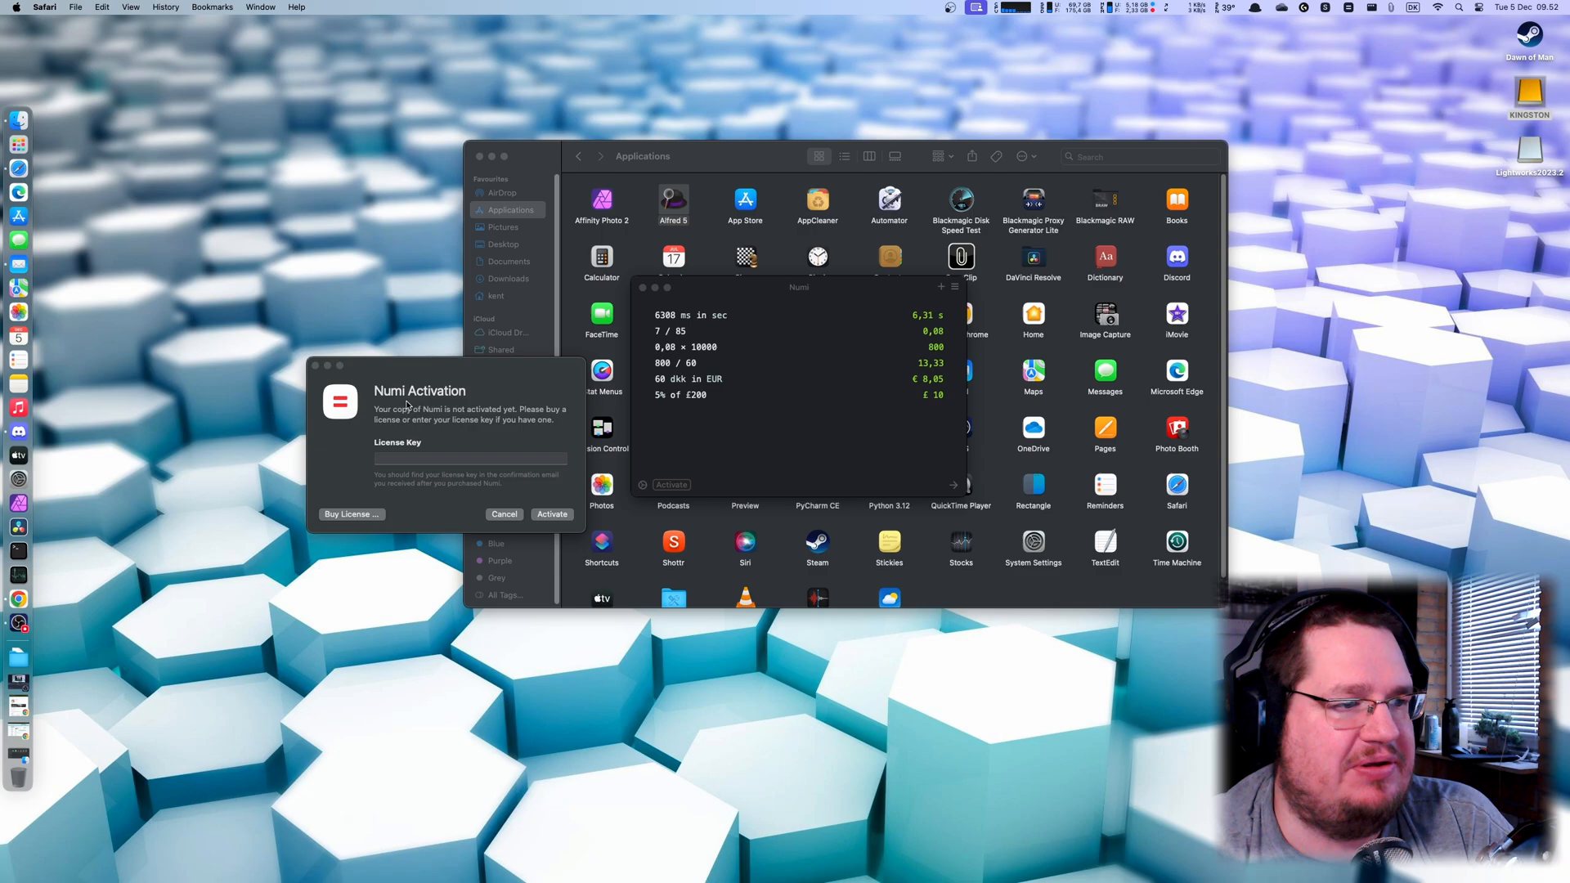
Cancel the Numi Activation dialog, leaving Numi unactivated.
left_click(504, 513)
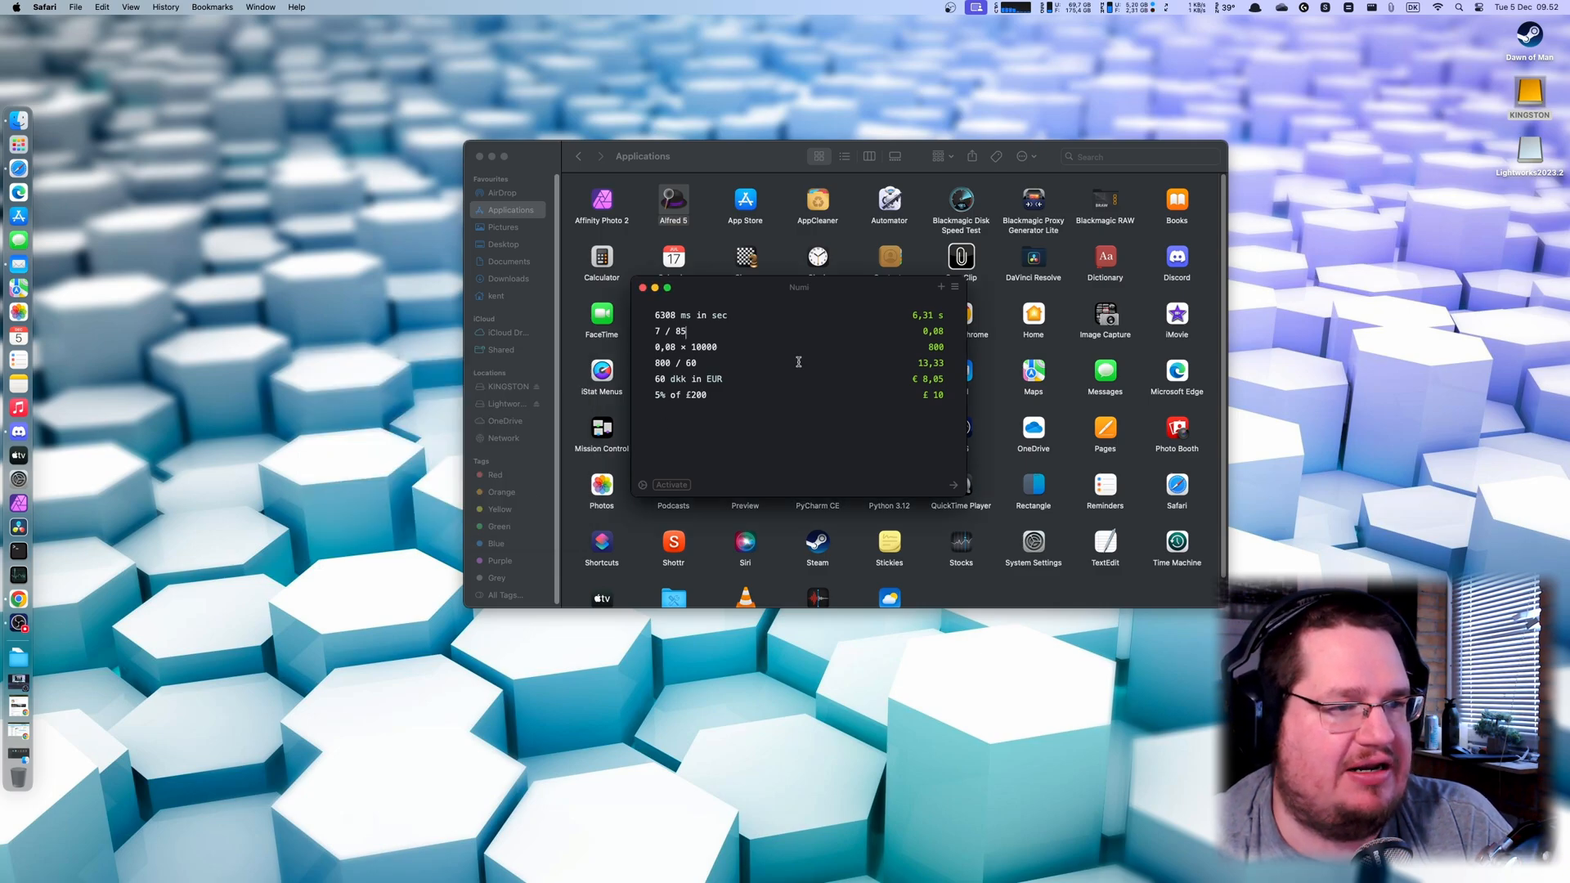